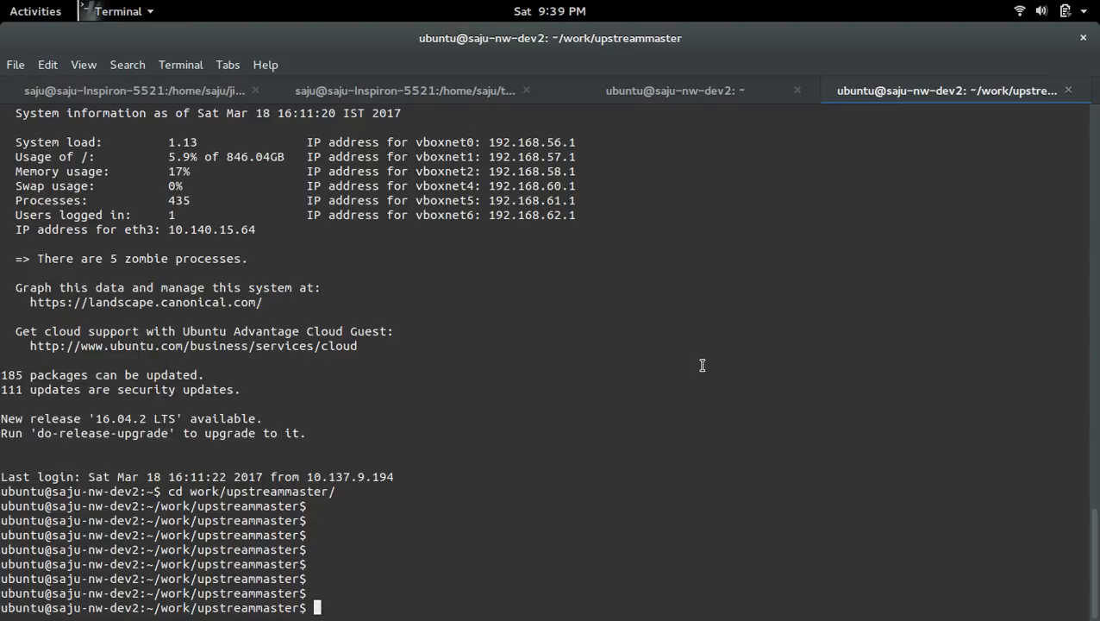
Enter '#vagrant init' as a comment line, then prepare 'vim Vagrantfile' at the prompt
type("vagr")
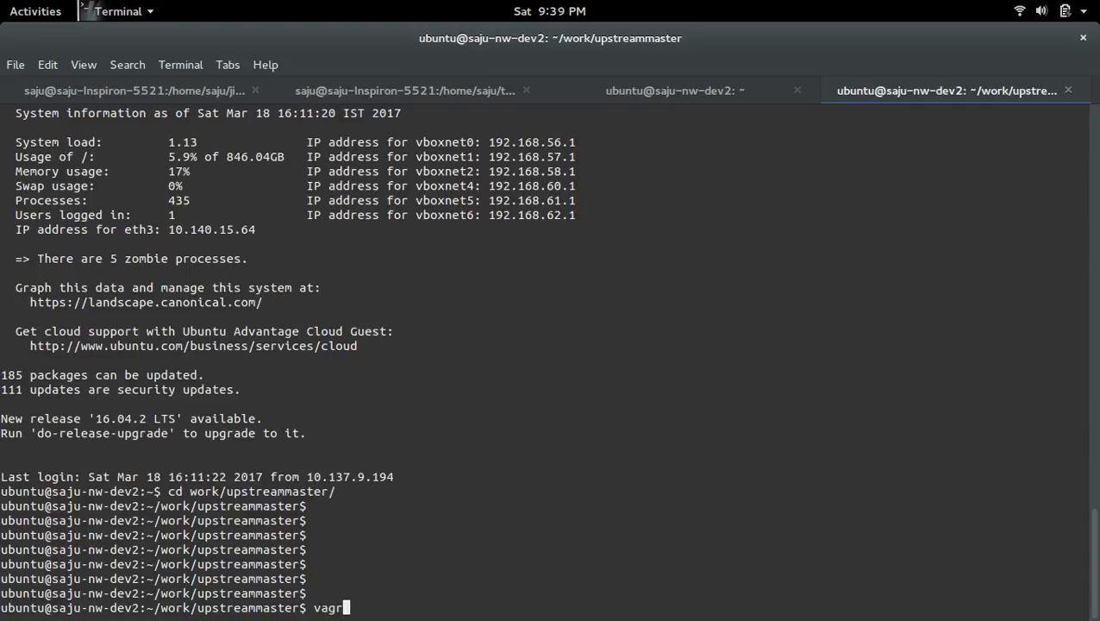
type("ant init")
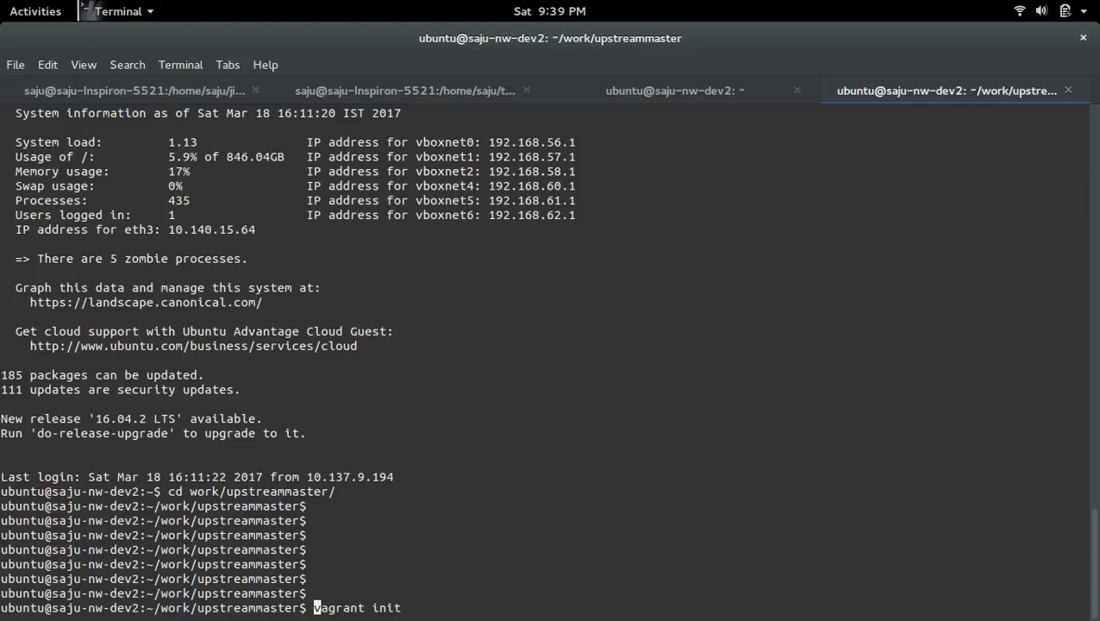
type("#")
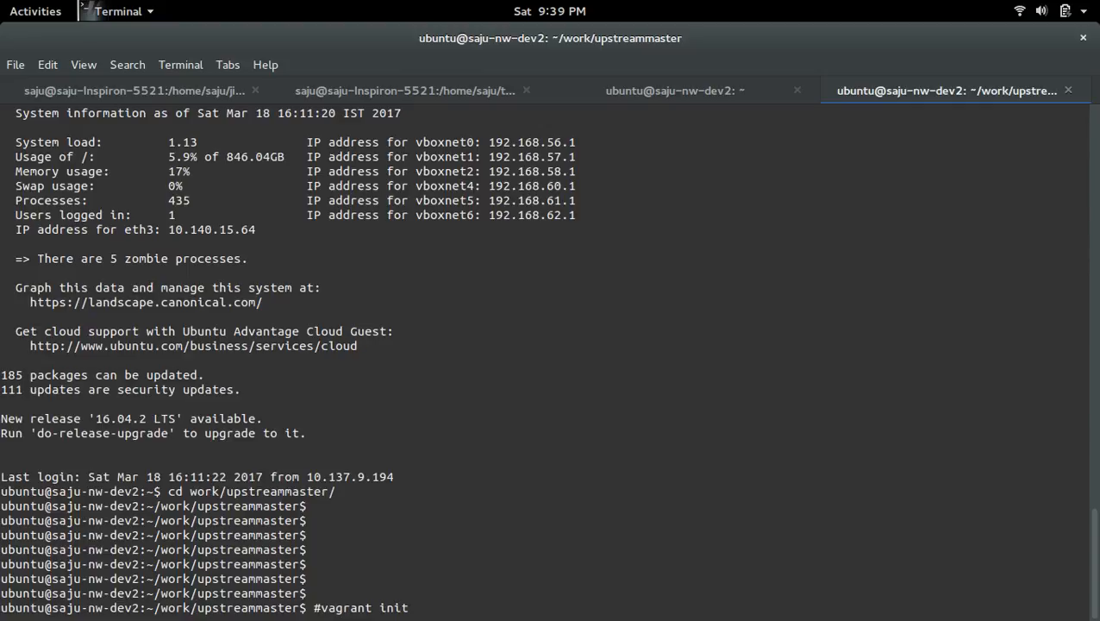
key("Return")
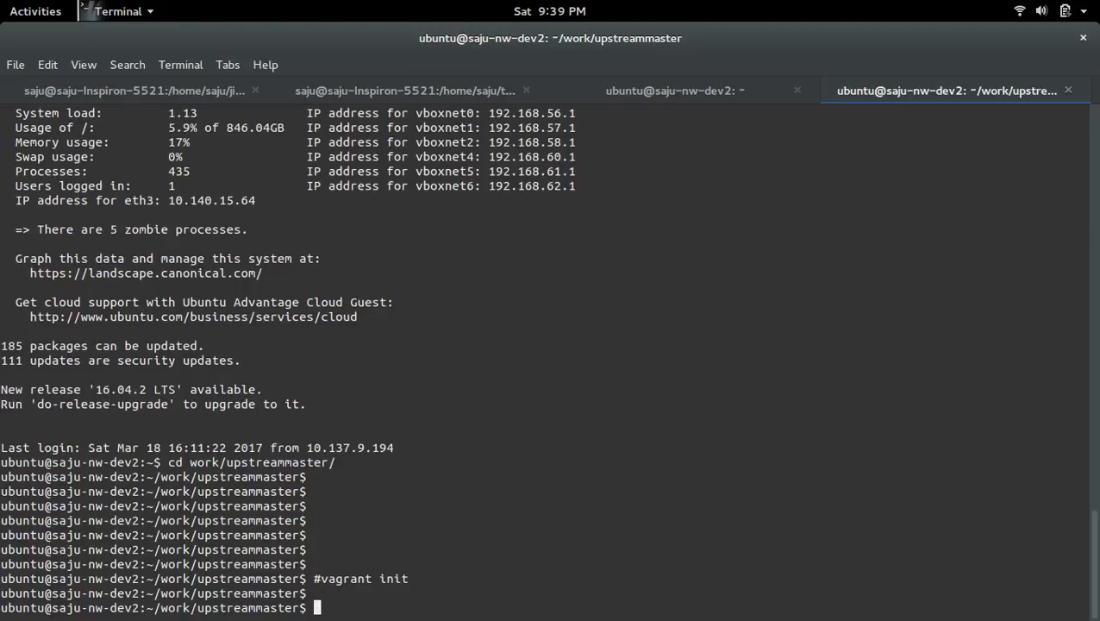
type("vim")
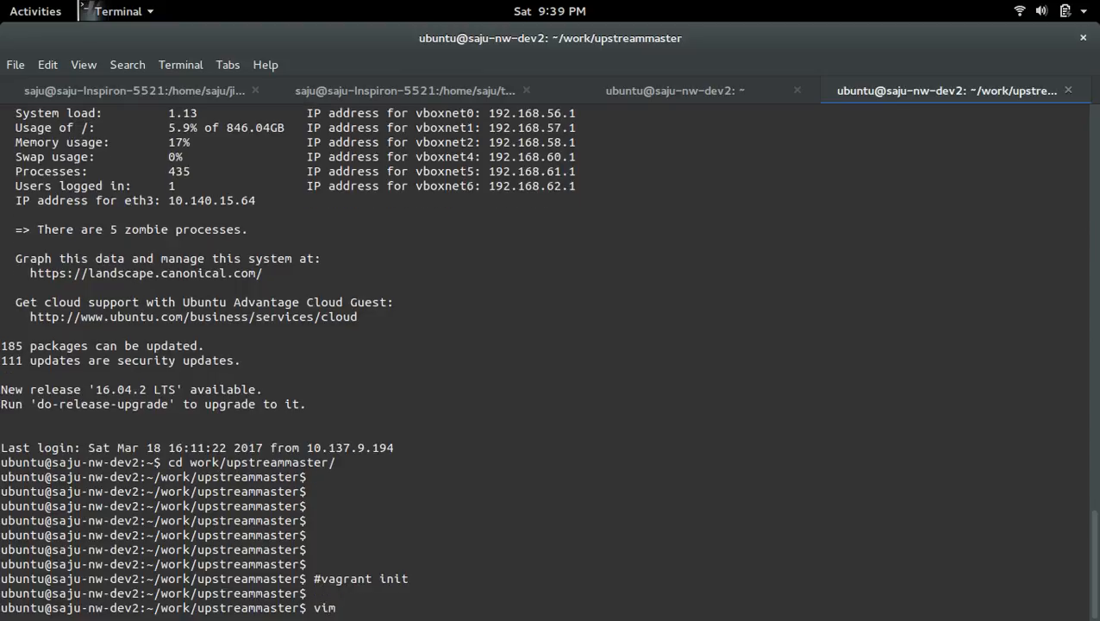
type("Vagrantfile")
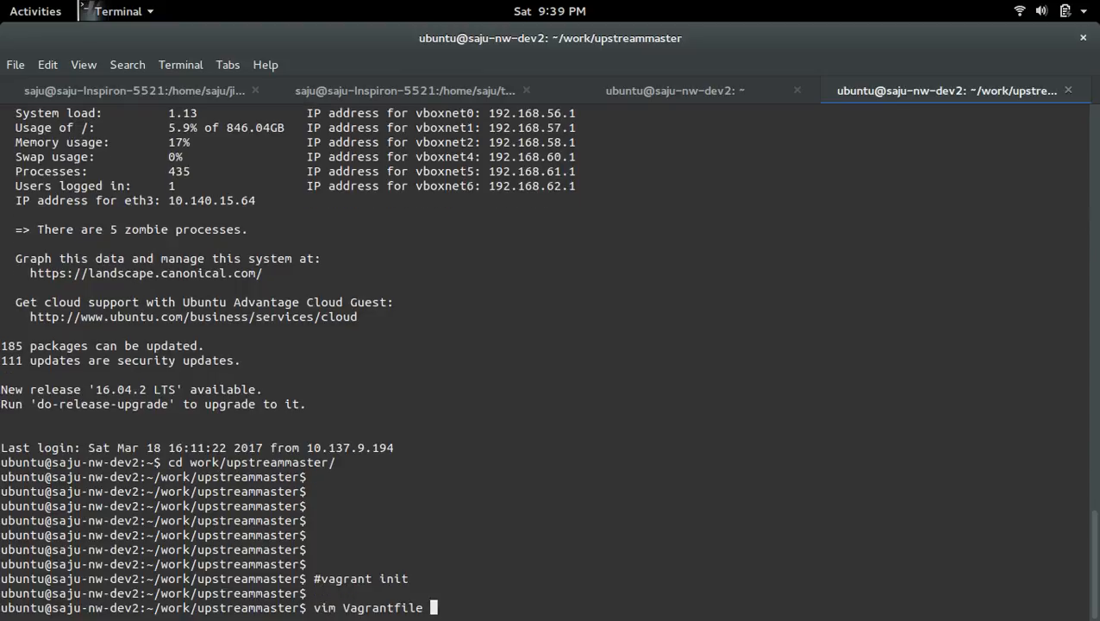
Review the upstreammaster definition in Vagrantfile, highlighting its box name
key("Return")
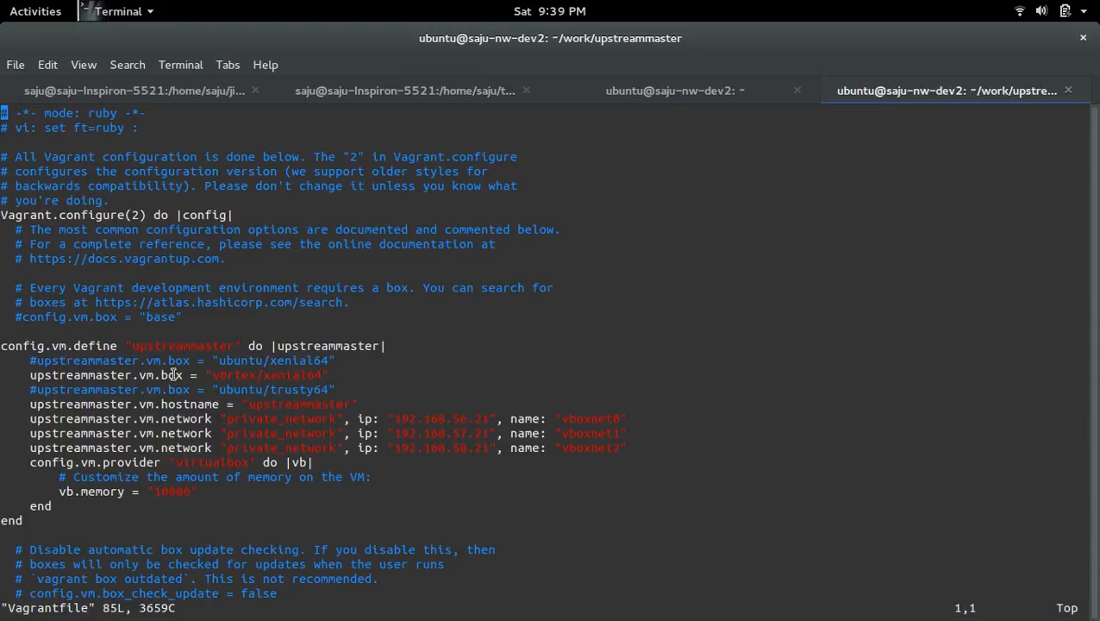
mouse_move(164, 375)
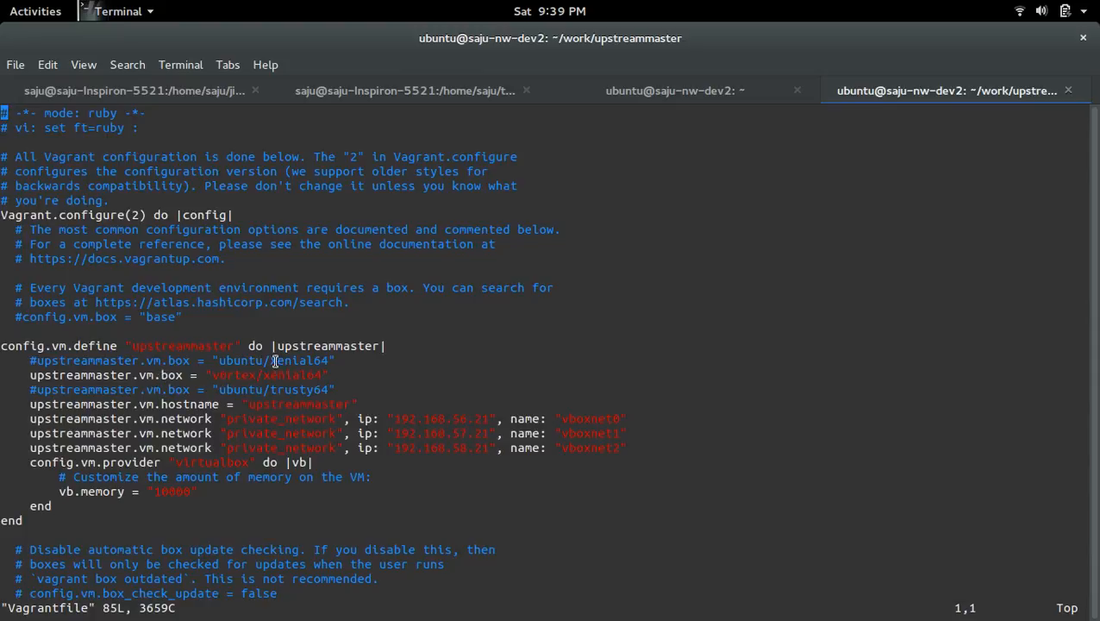
double_click(289, 374)
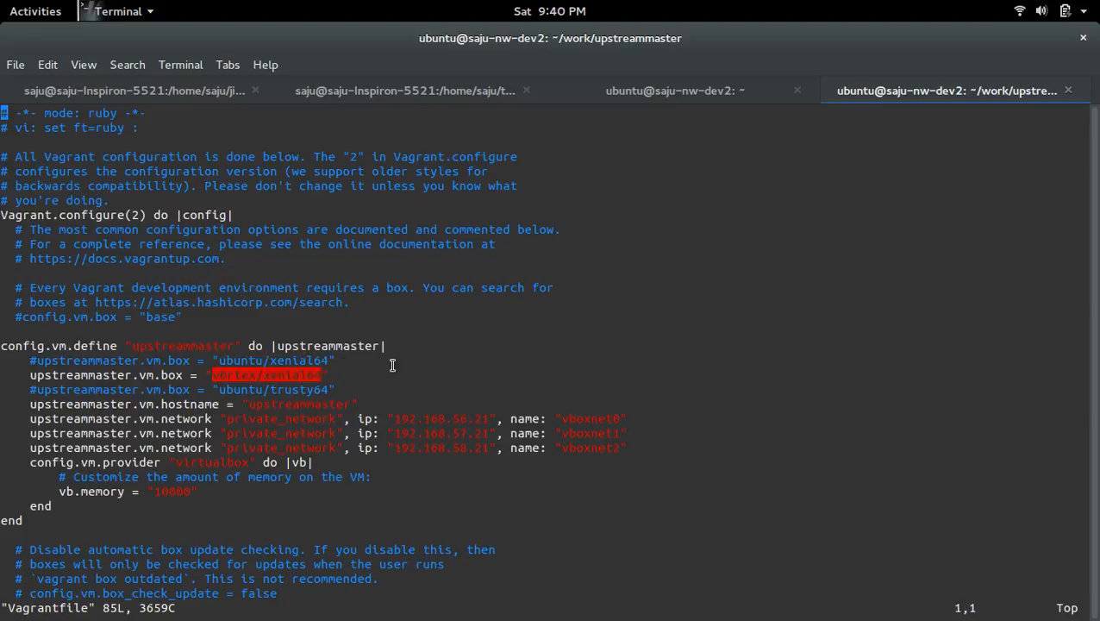
mouse_move(514, 385)
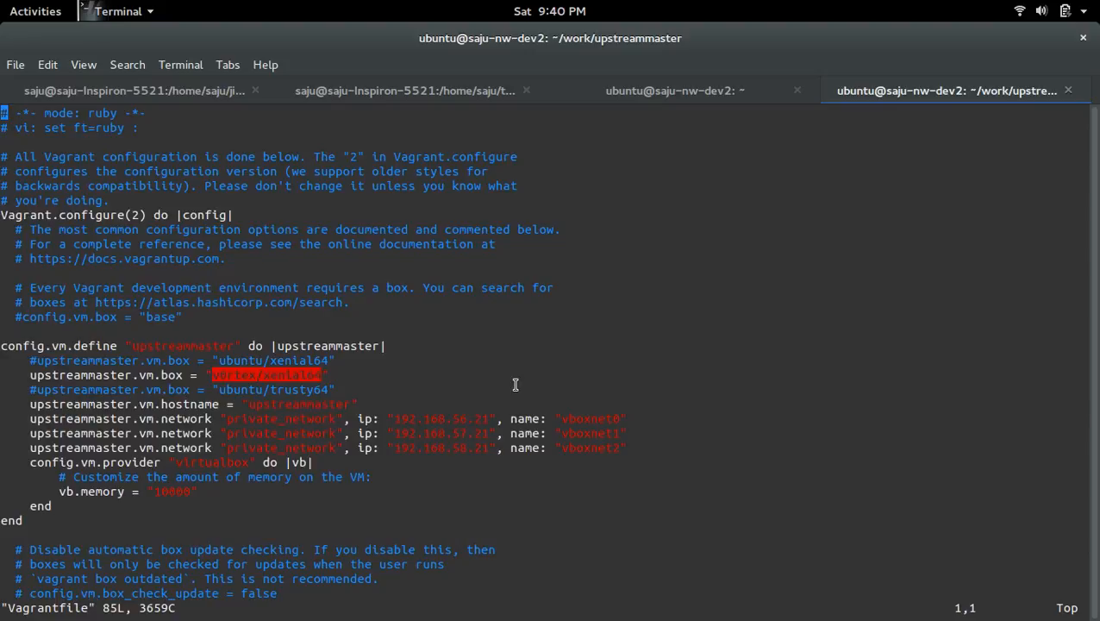
mouse_move(355, 479)
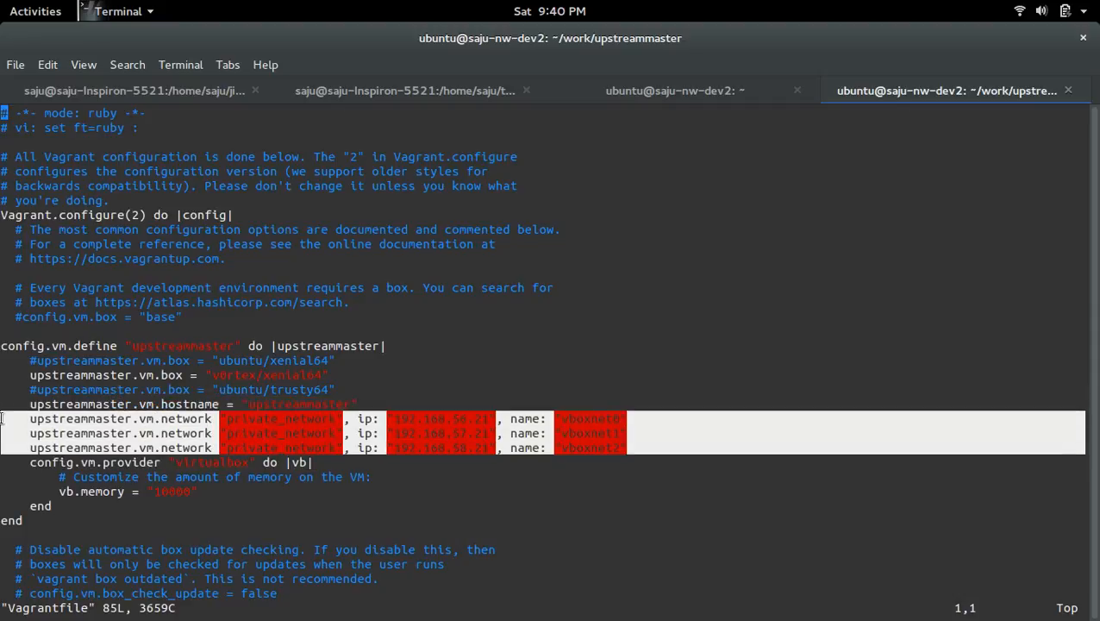
mouse_move(429, 418)
type(":q")
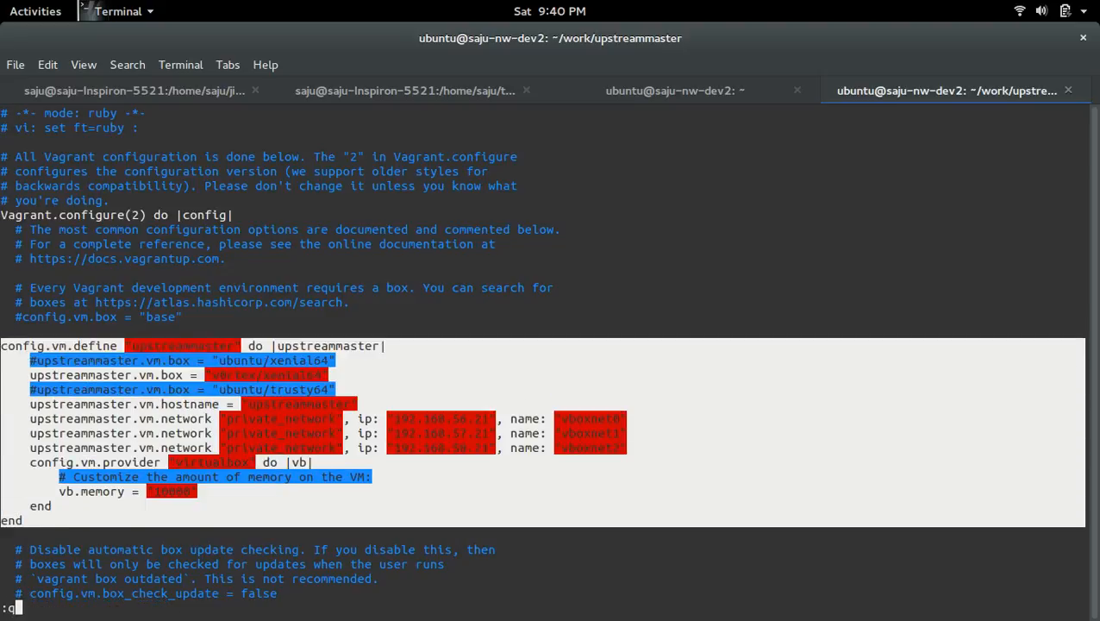
Quit vim, start typing 'vagrant up', and recall the 'vim Vagrantfile' command
key("Return")
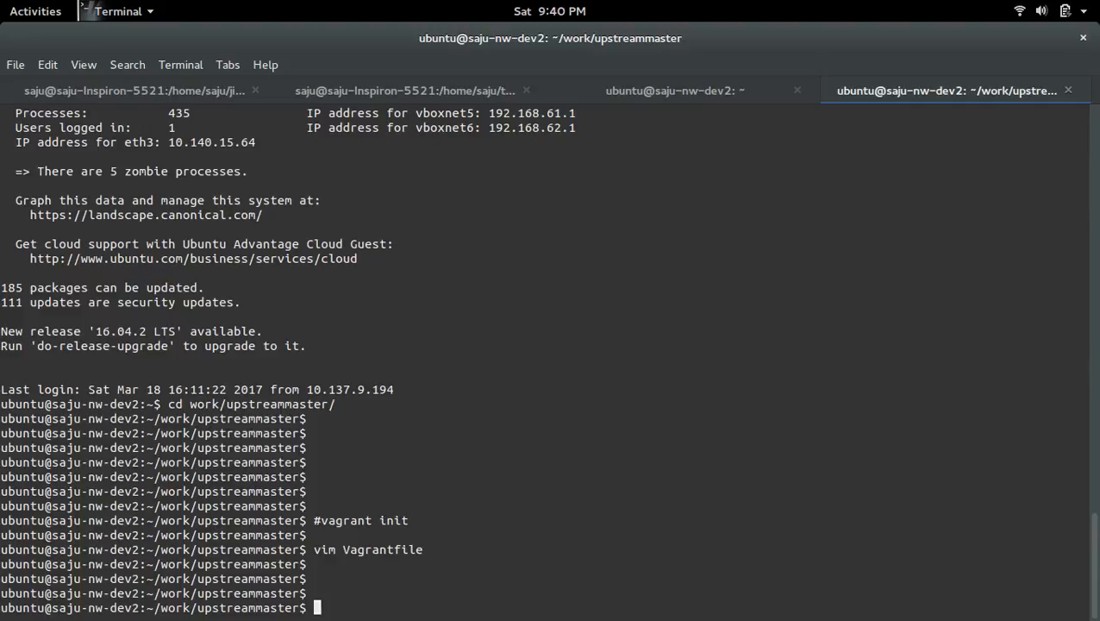
type("vagr")
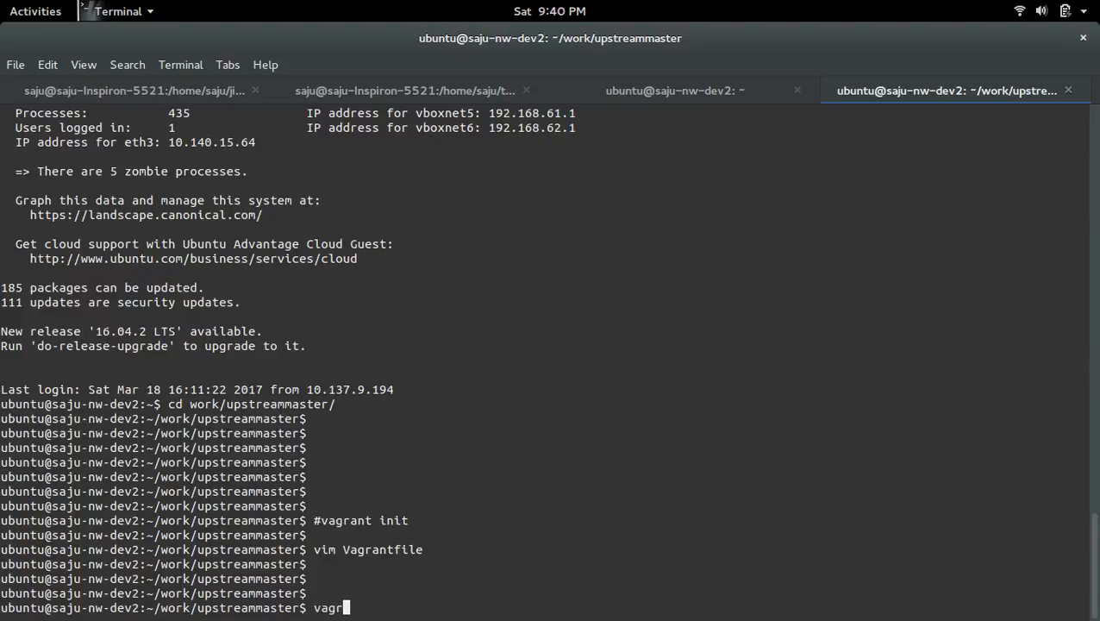
type("ant up")
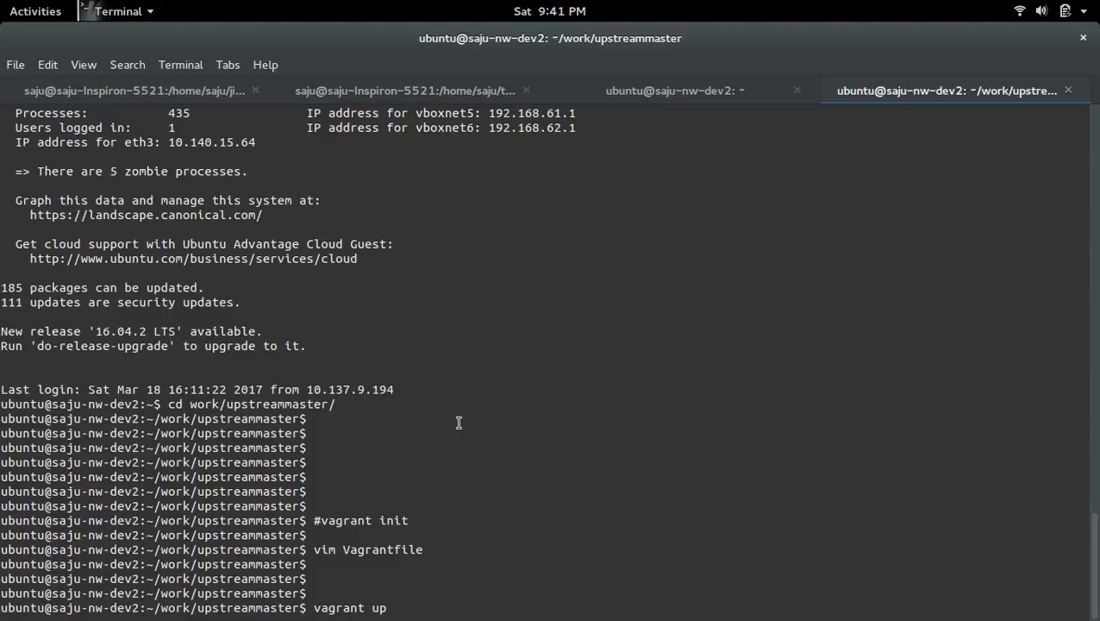
type("up")
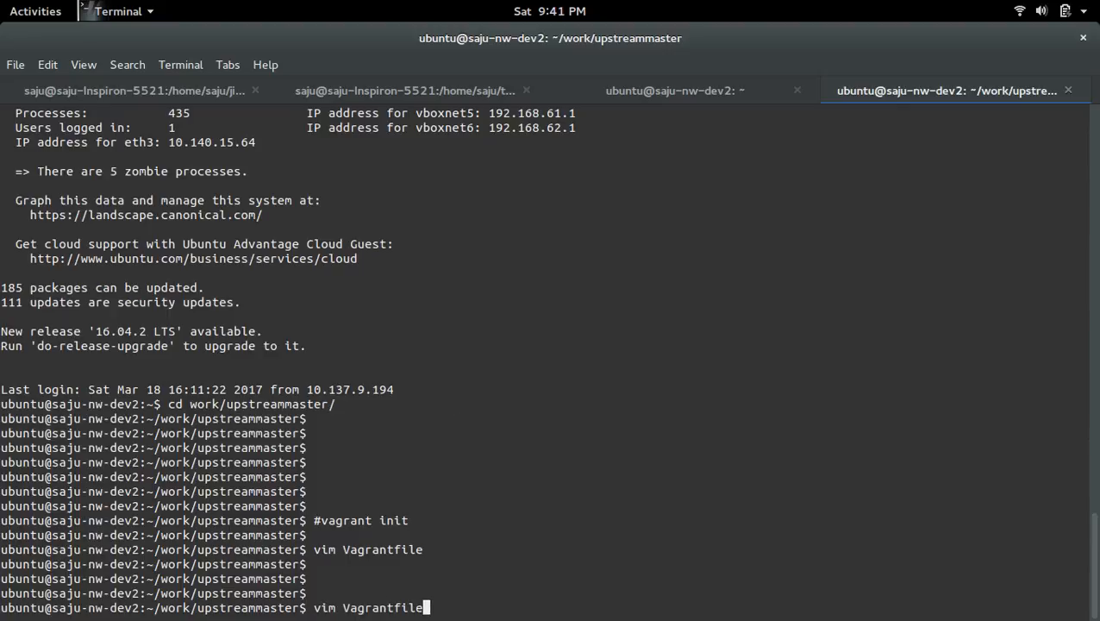
Reopen the Vagrantfile and highlight the 'upstreammaster' machine name in its define line
key("Return")
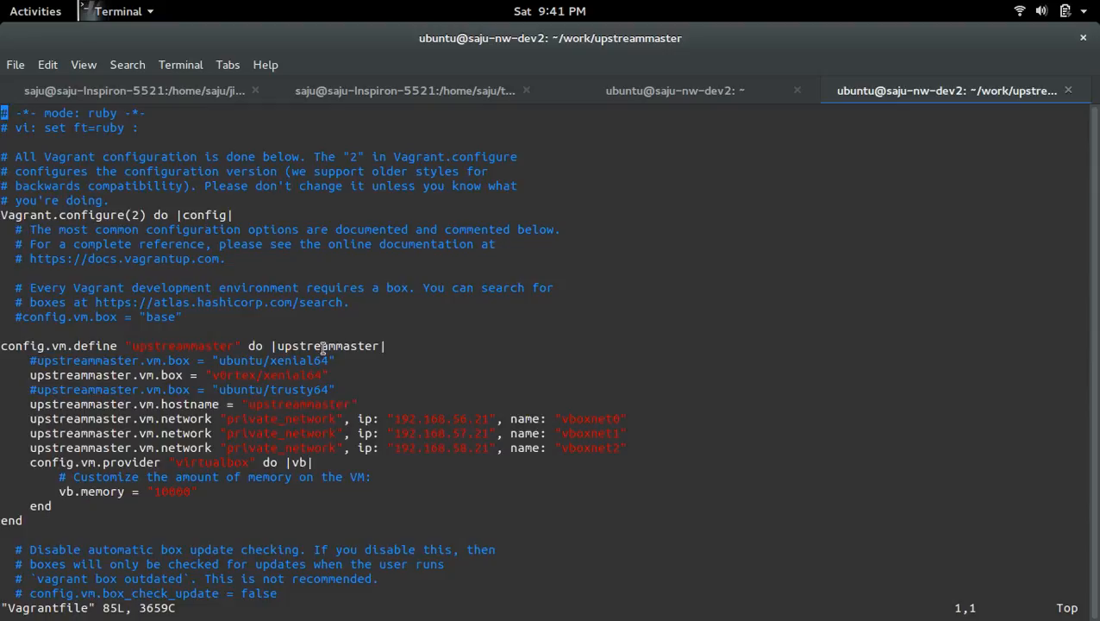
double_click(181, 346)
type(":q!")
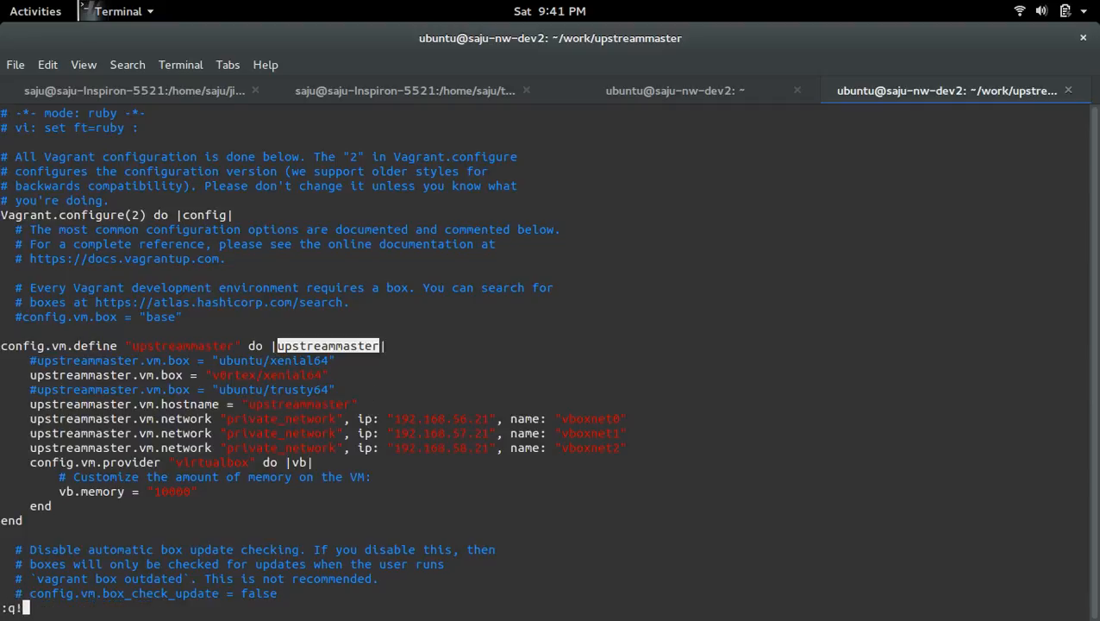
Run 'vagrant up upstreammaster', which reports the machine is already provisioned
key("Return")
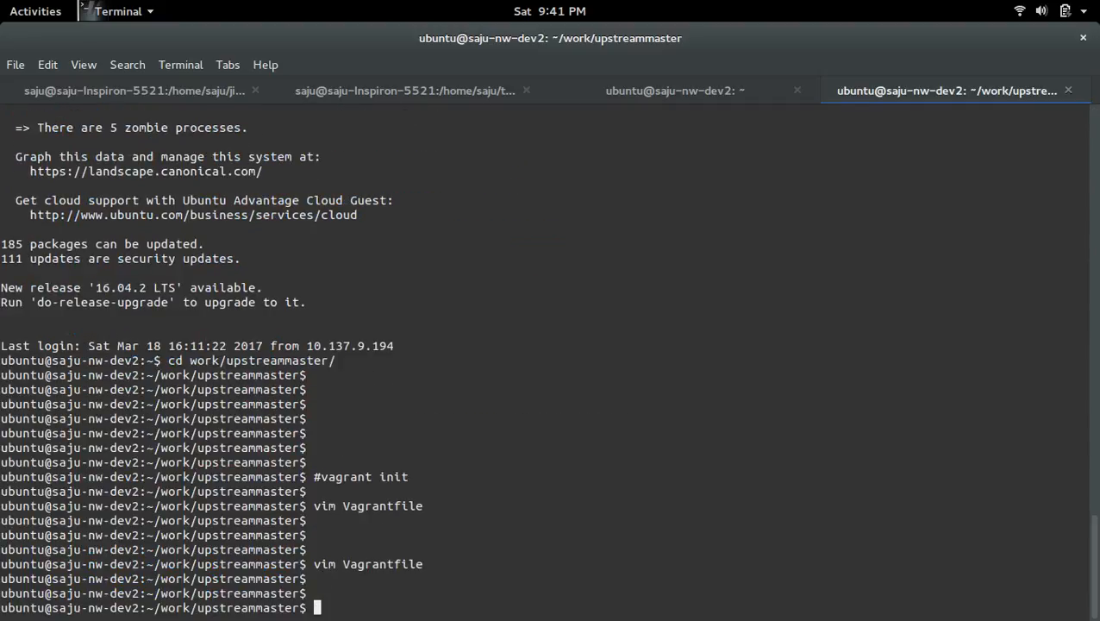
type("vagrant")
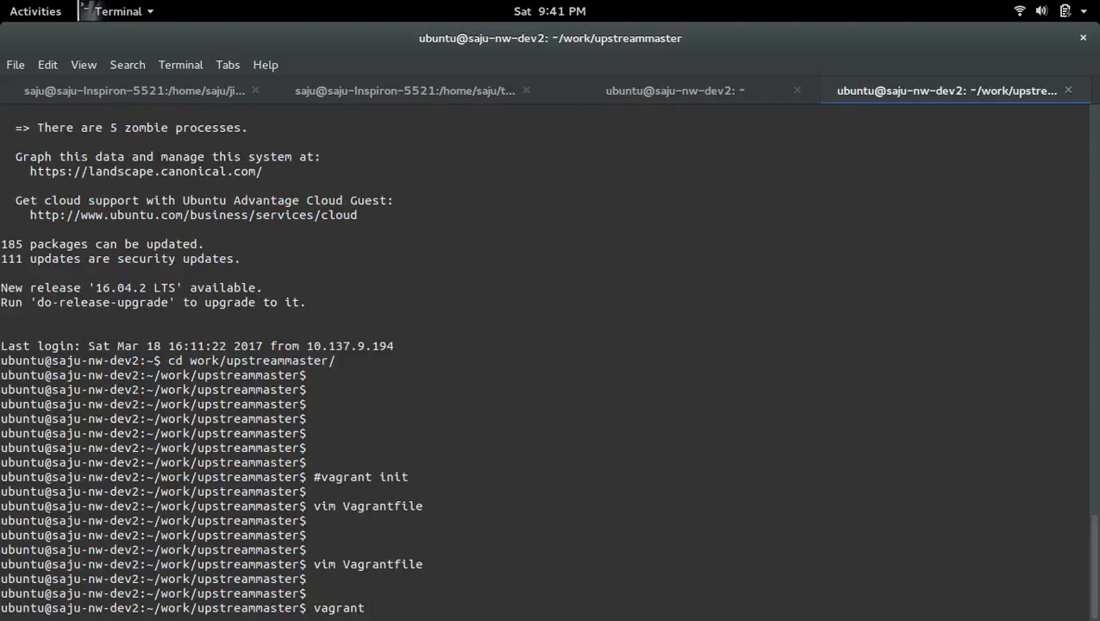
type("up upstreammaster")
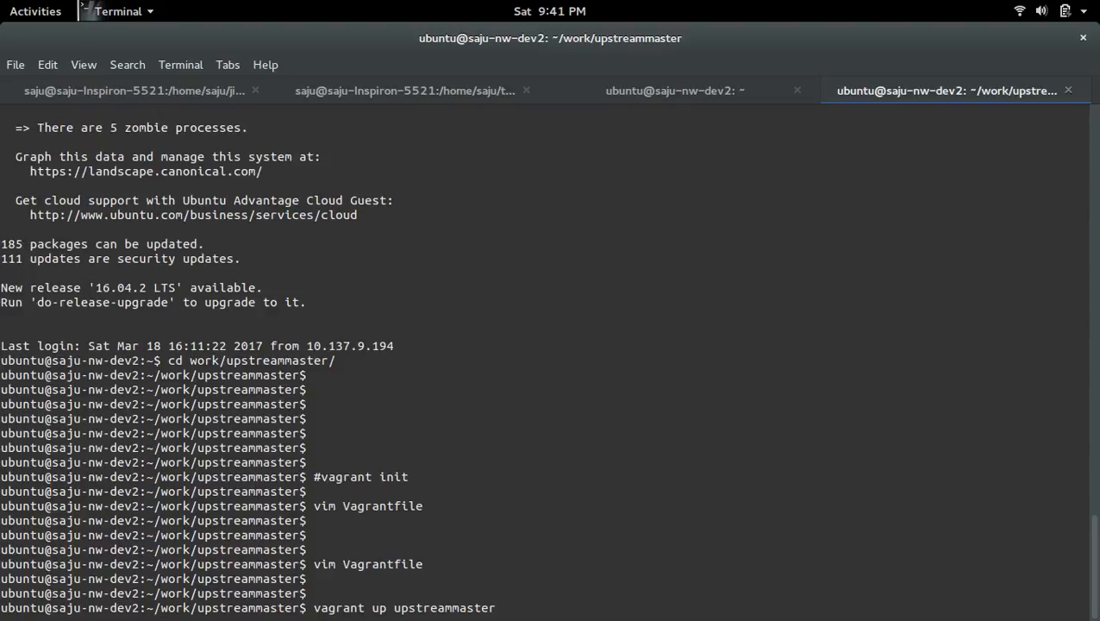
key("Return")
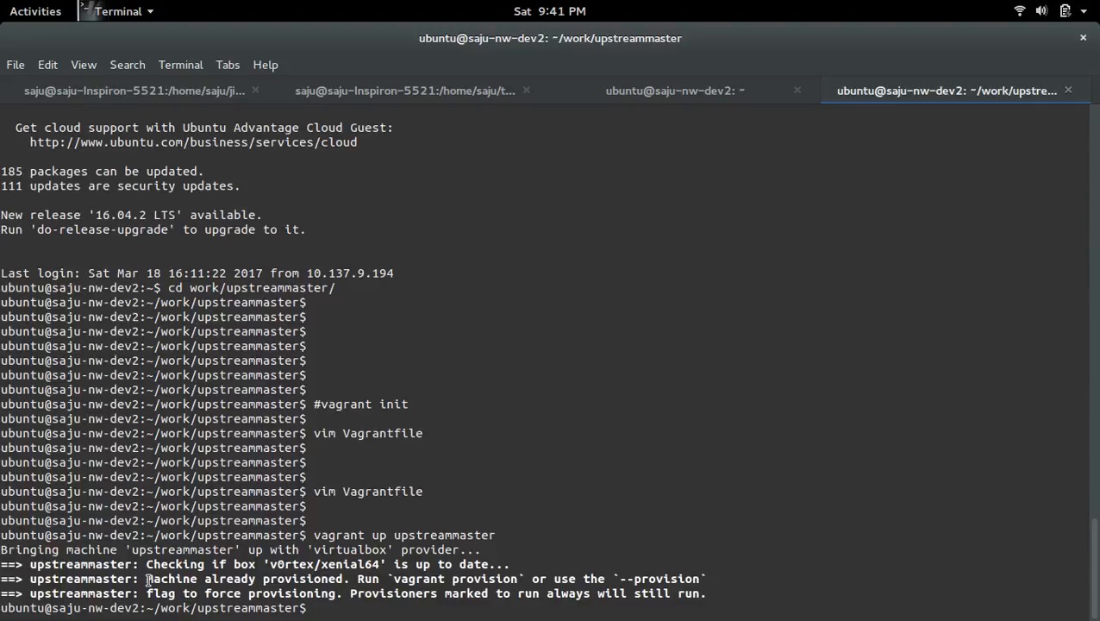
double_click(248, 579)
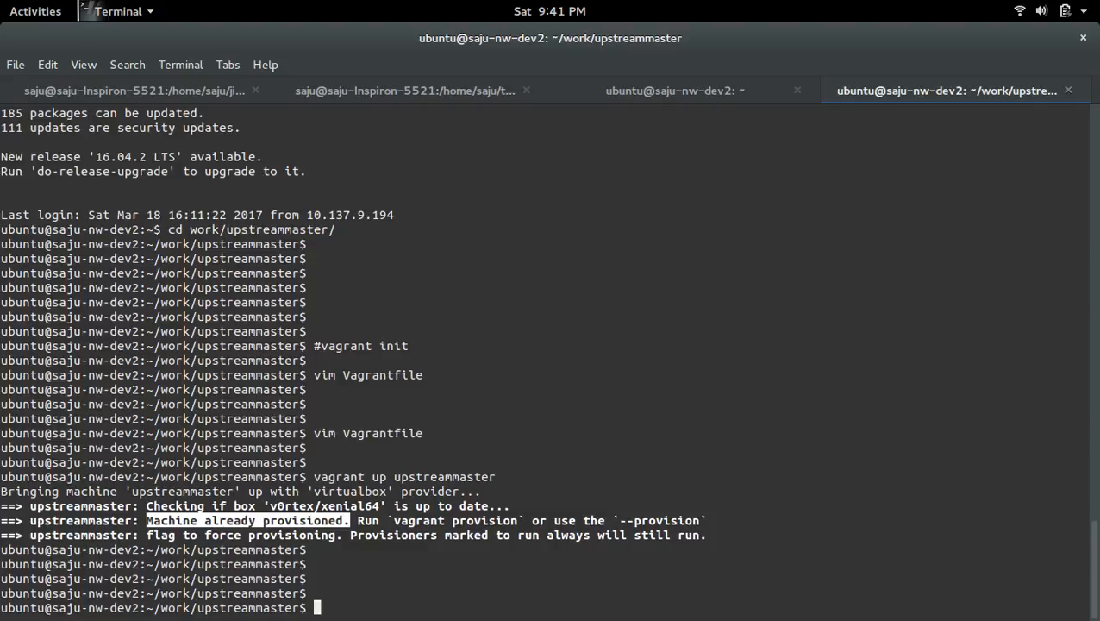
SSH into upstreammaster with 'vagrant ssh' and prepare the DevStack git clone command
type("vagrant s")
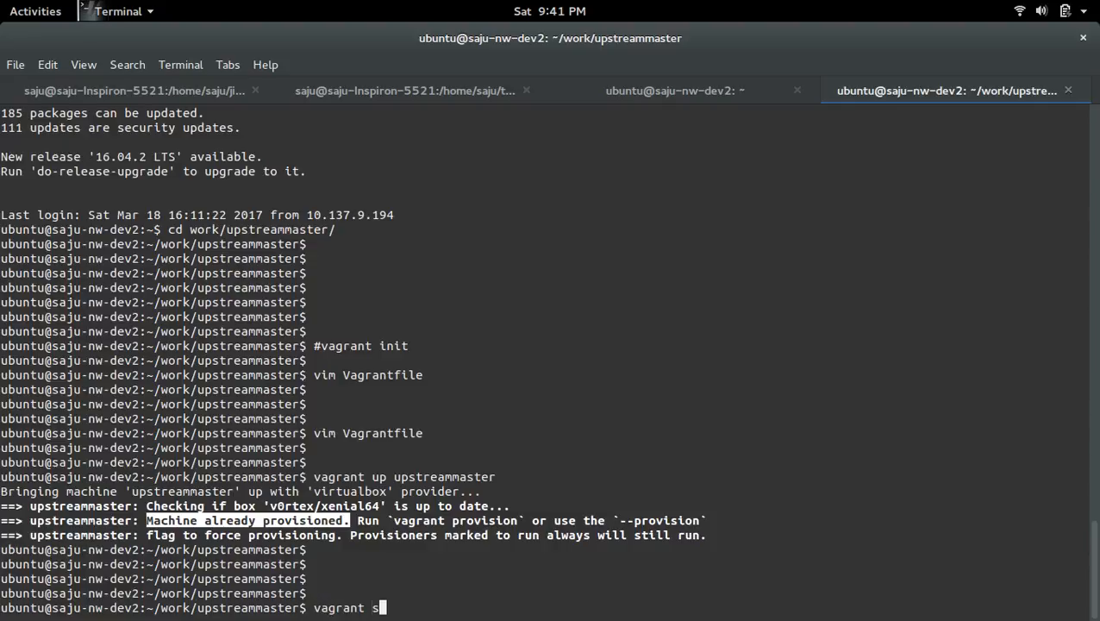
type("sh upstreammaster")
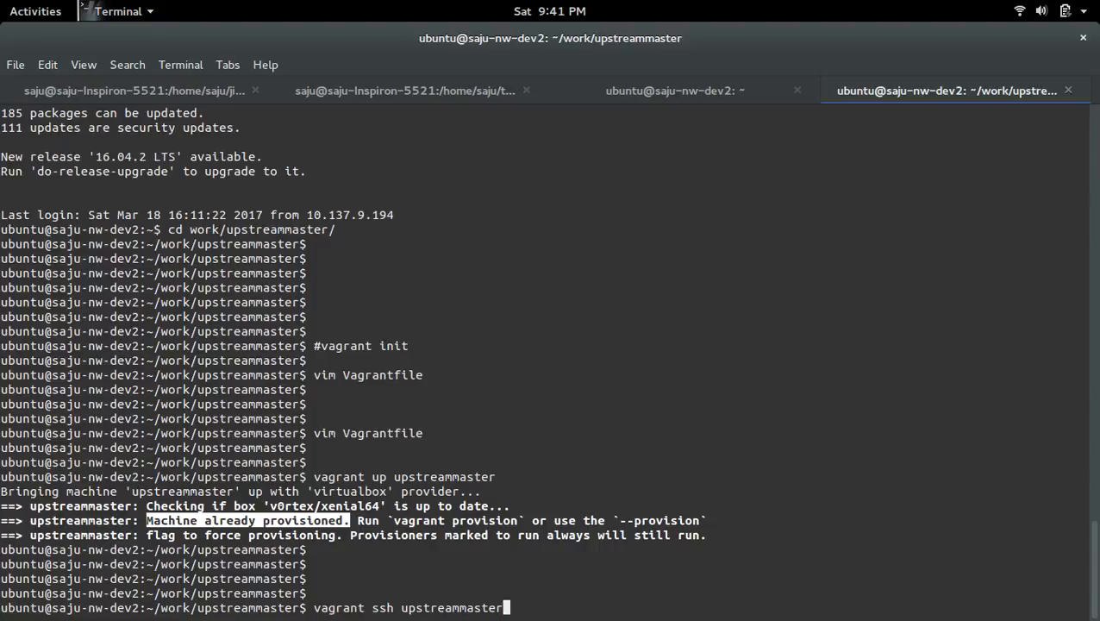
scroll("down", 3)
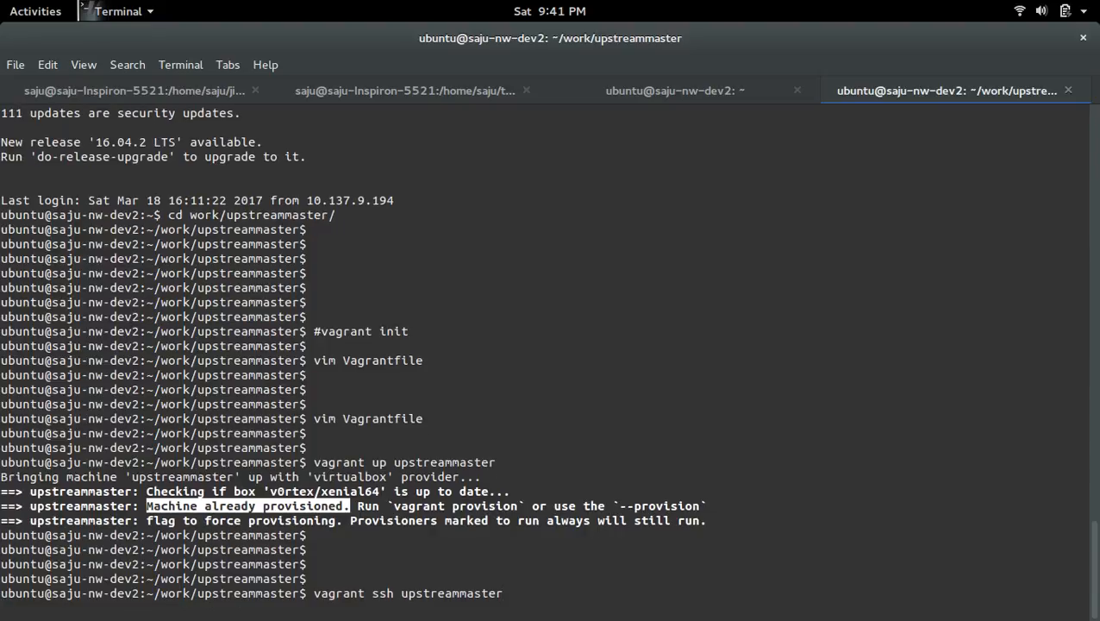
key("Return")
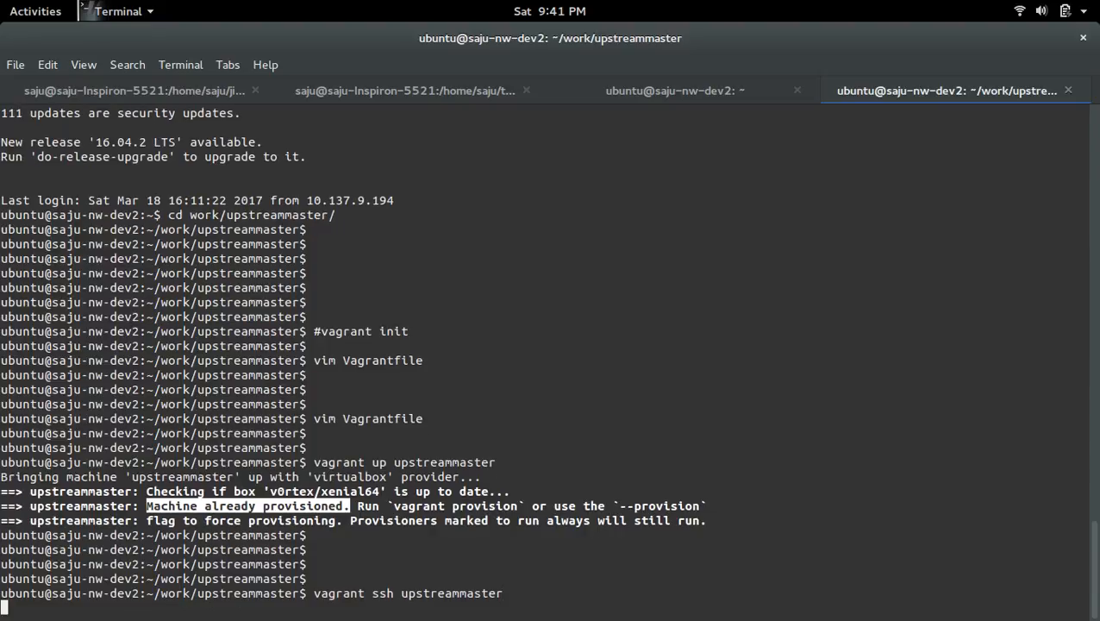
key("Return")
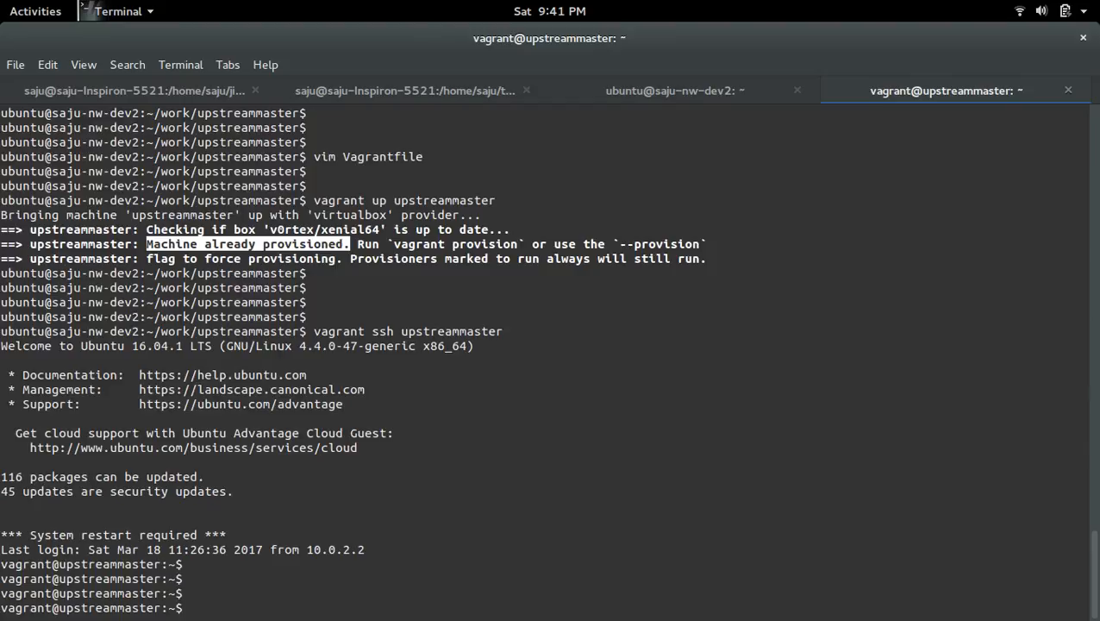
type("./stack.sh")
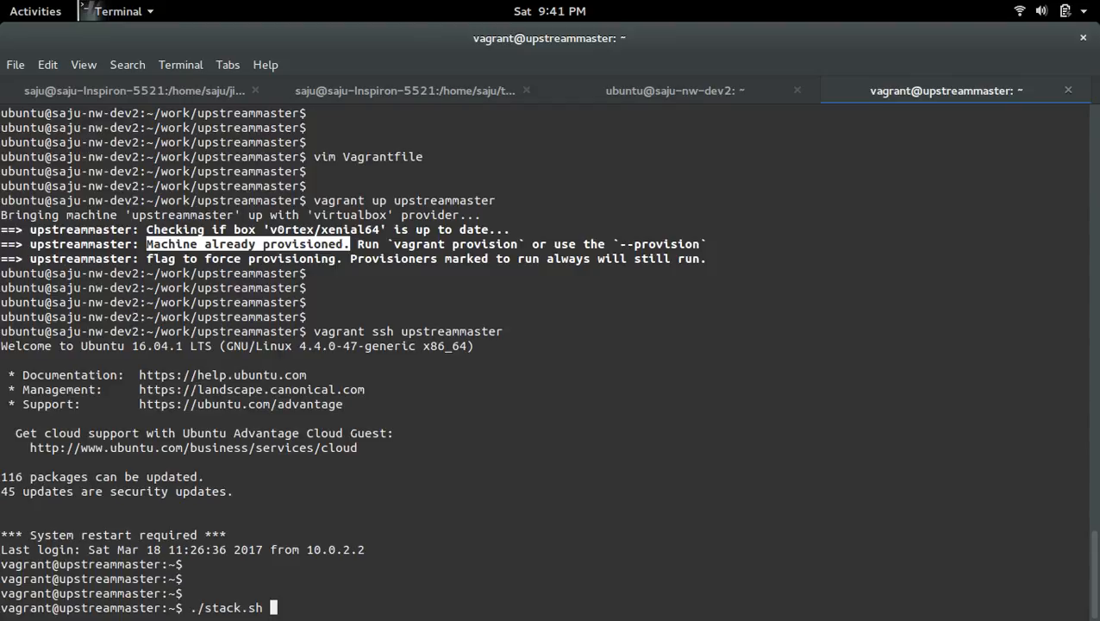
type("cd devstack/")
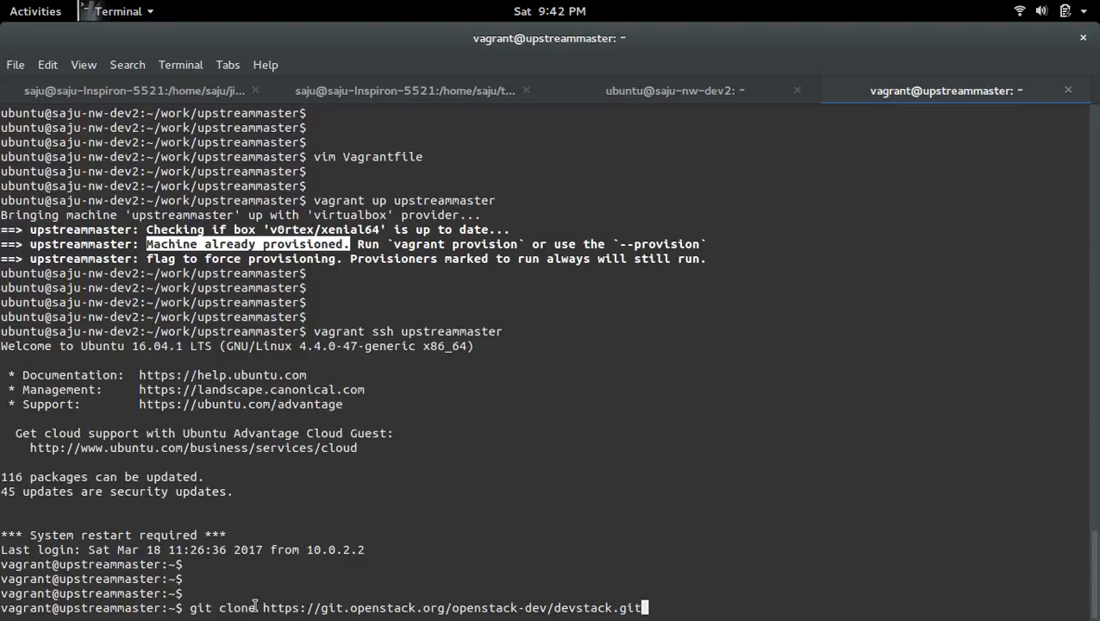
mouse_move(551, 608)
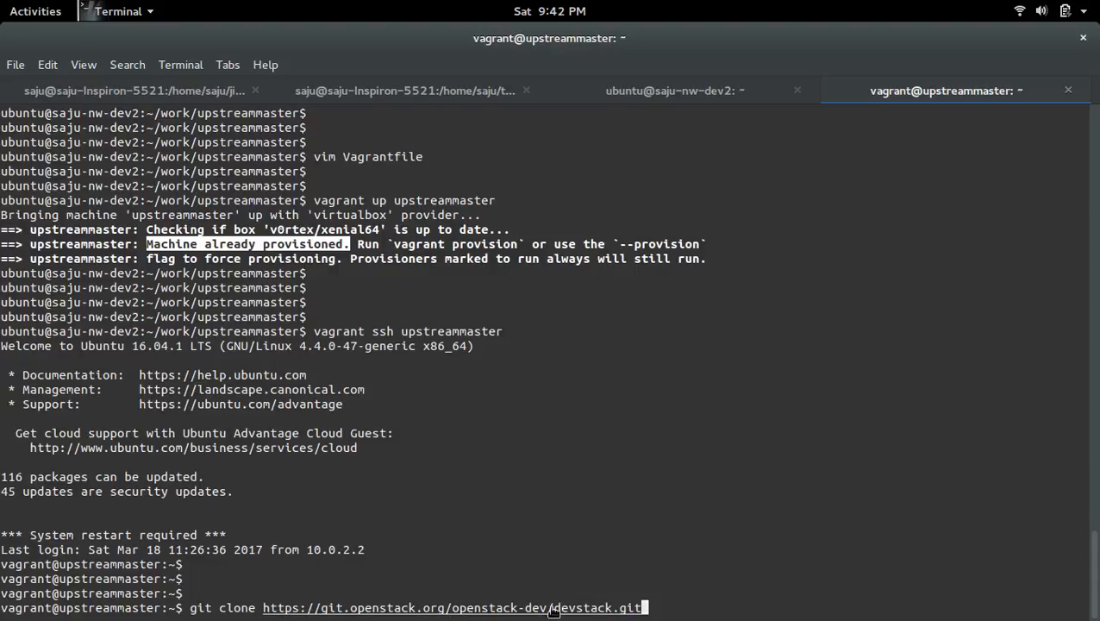
mouse_move(504, 607)
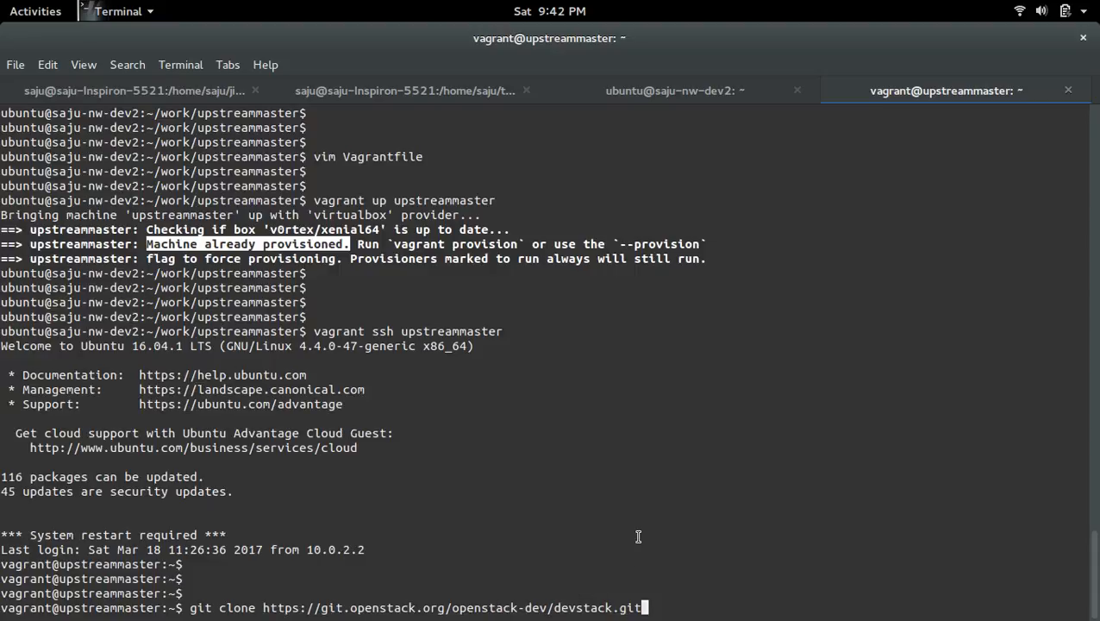
mouse_move(595, 616)
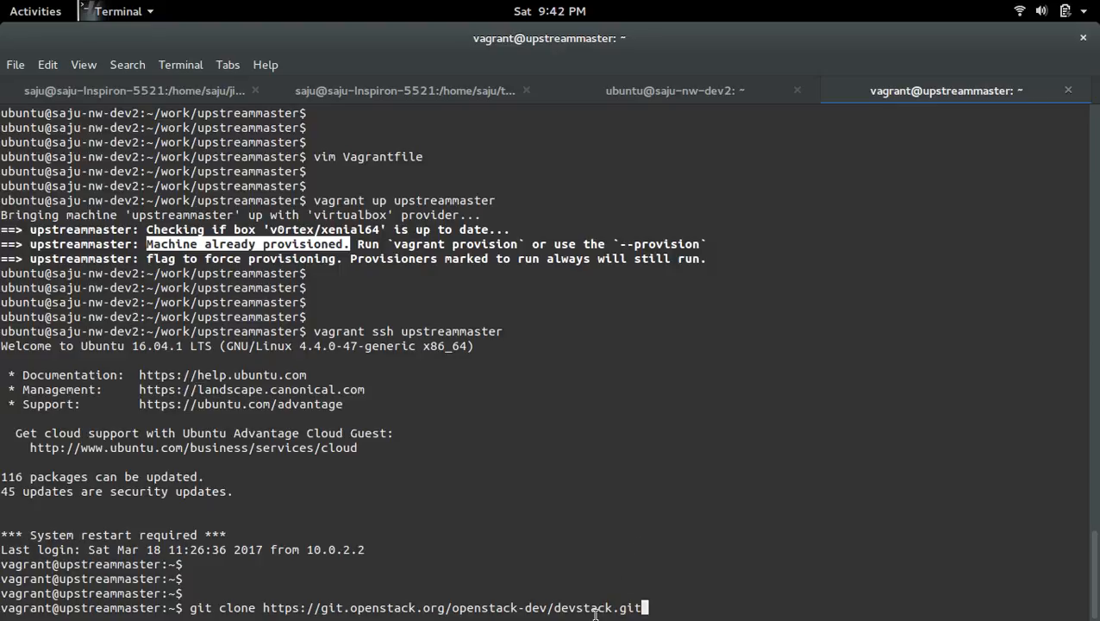
Move into the devstack directory and prepare 'vim local.conf' at the prompt
type("vim local.conf")
type("ls")
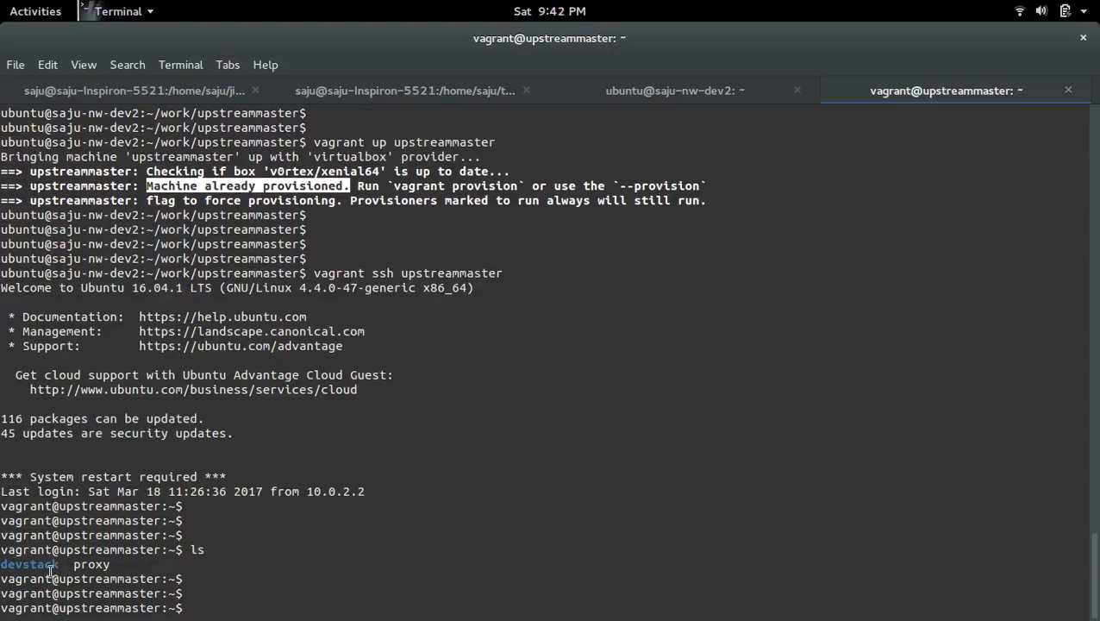
type("cdc")
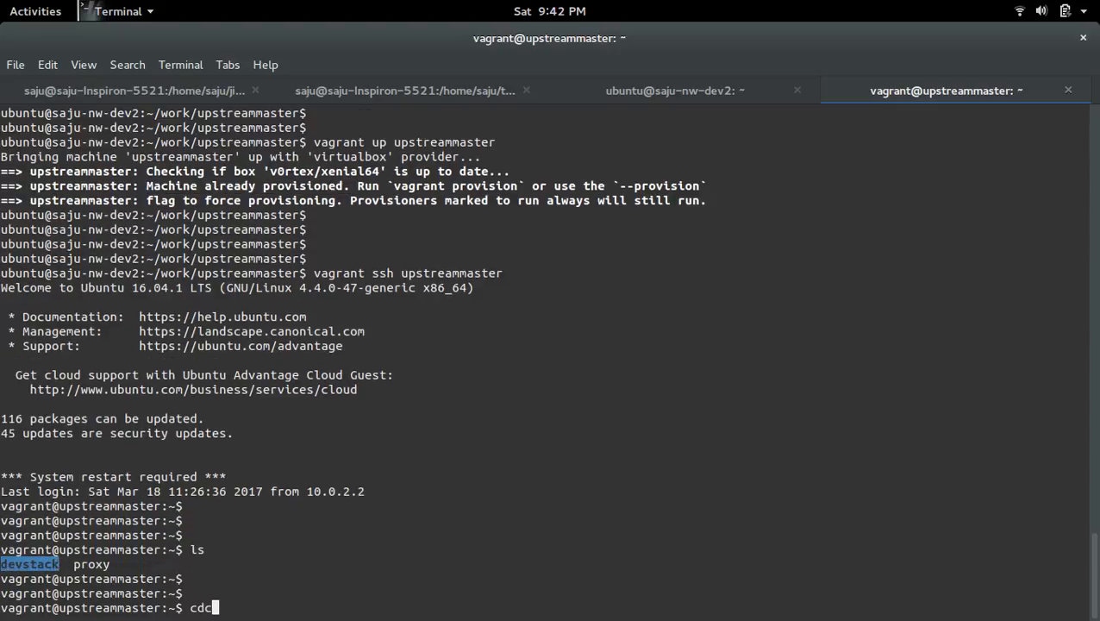
key("Backspace")
type(" devstack/")
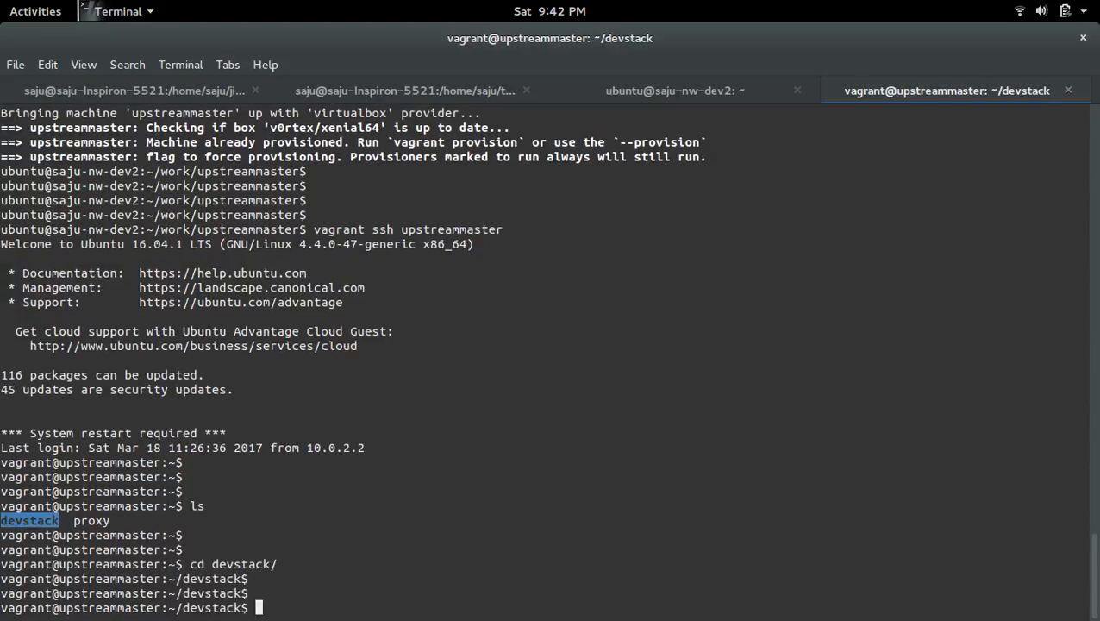
type("vim l")
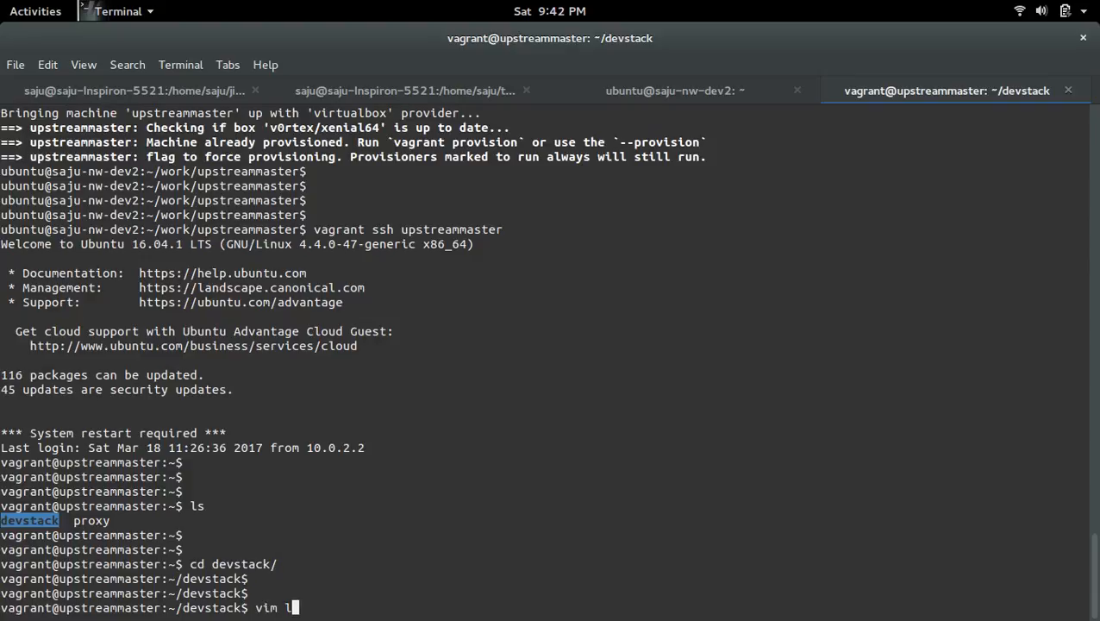
type("ocal.conf")
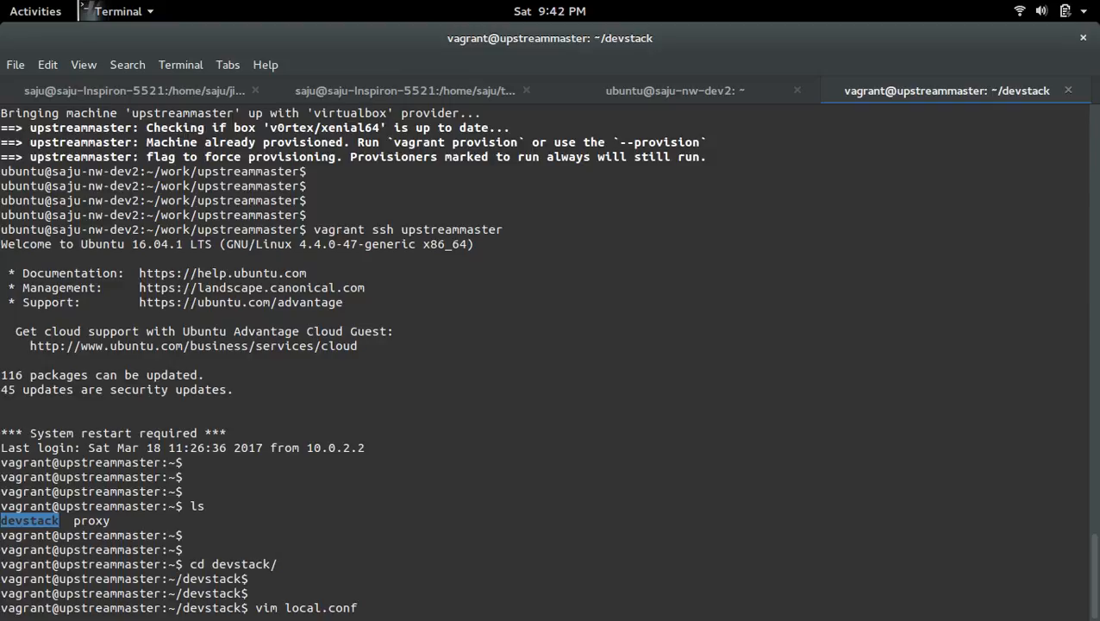
Review local.conf in vim, highlighting the HOST_IP value and the heat plugin section
key("Return")
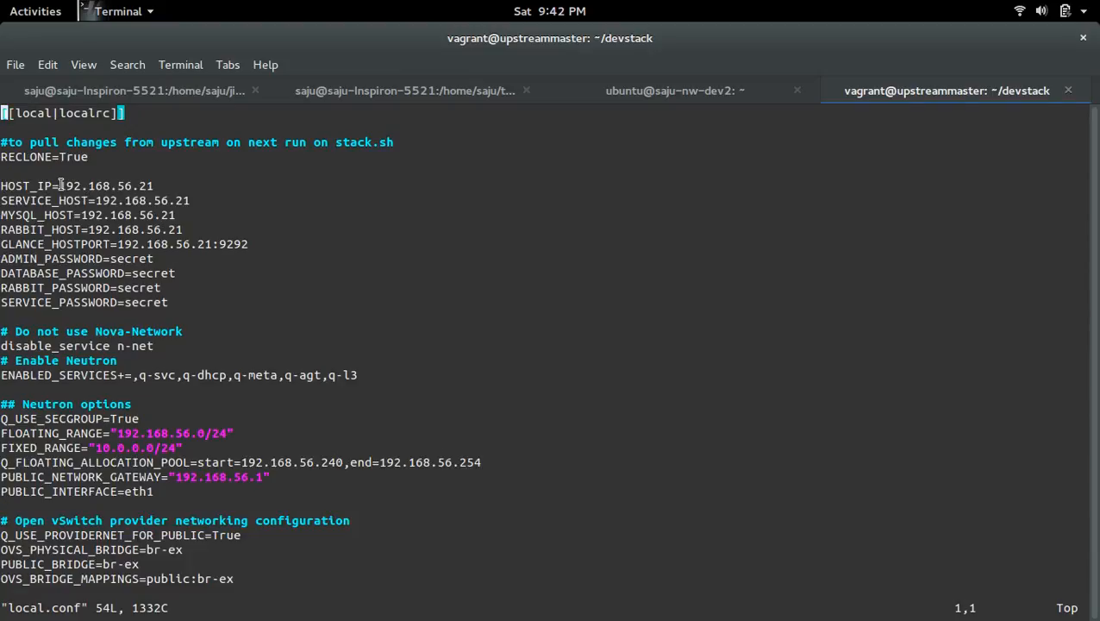
double_click(103, 186)
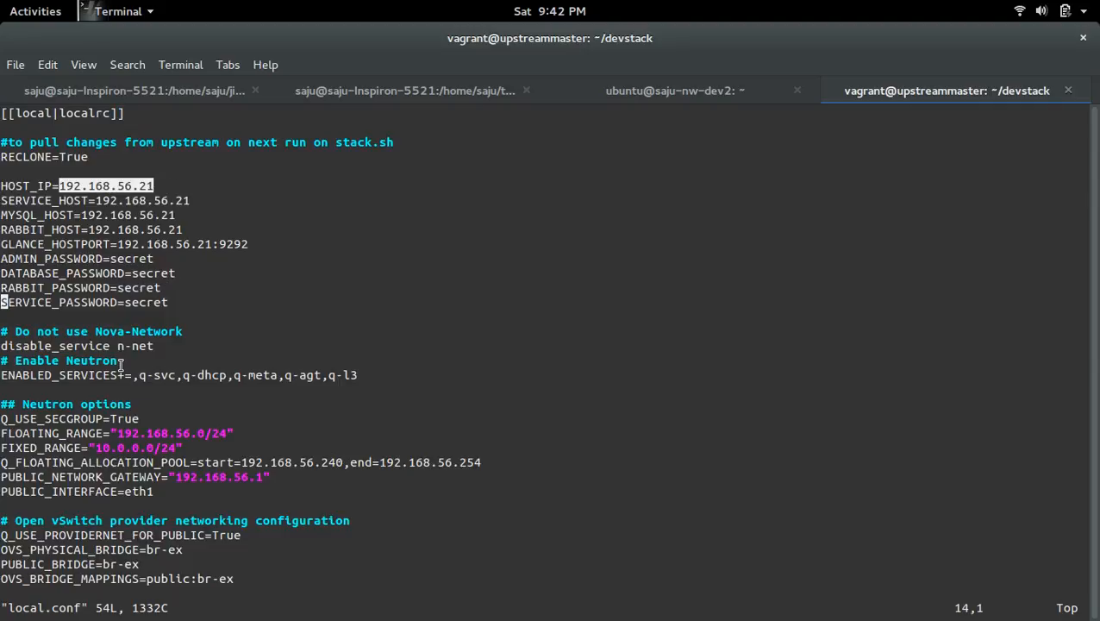
scroll("down", 3)
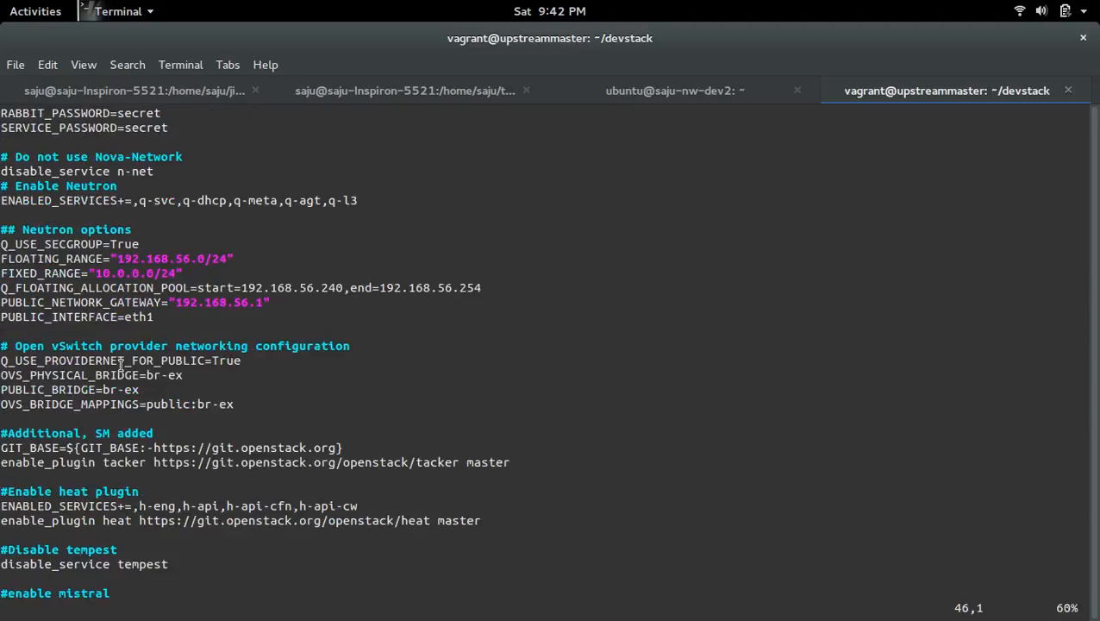
scroll("down", 3)
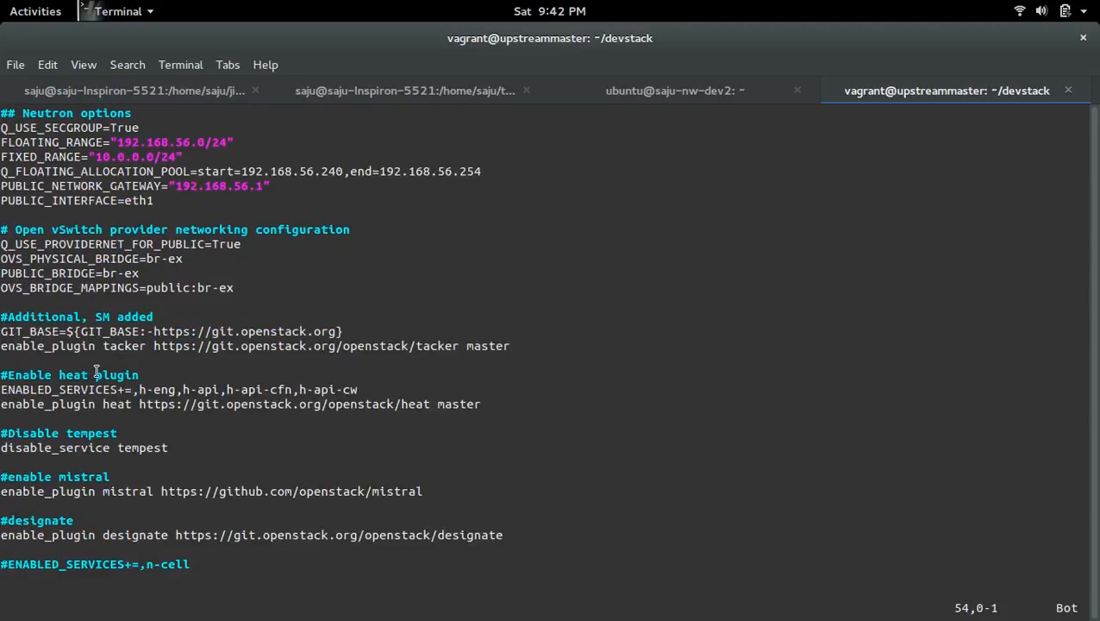
double_click(73, 374)
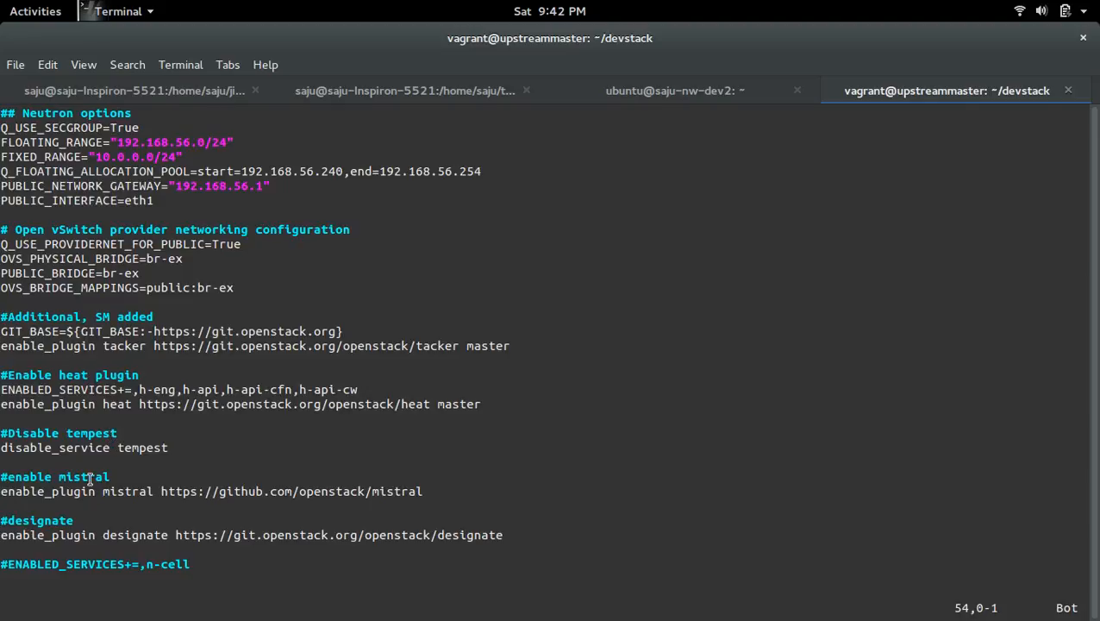
mouse_move(49, 520)
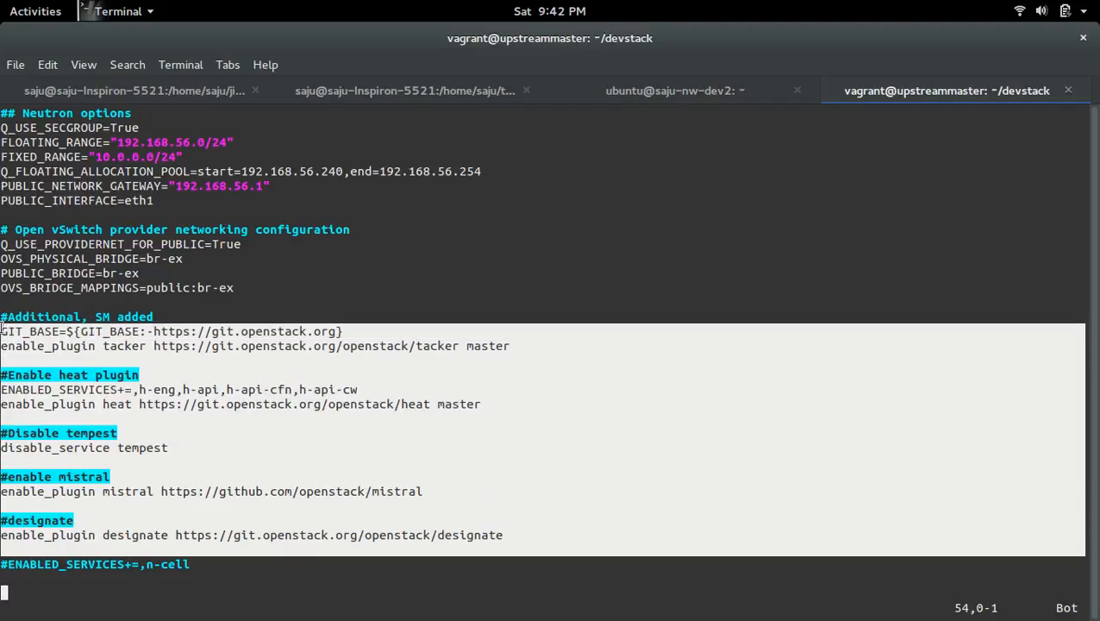
mouse_move(446, 346)
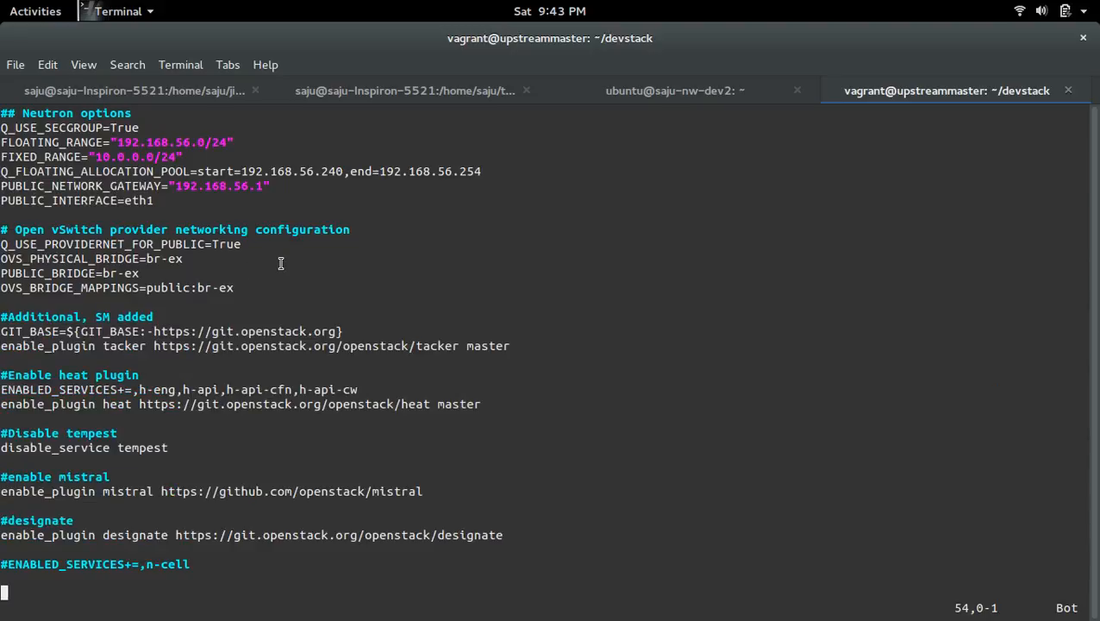
scroll("up", 3)
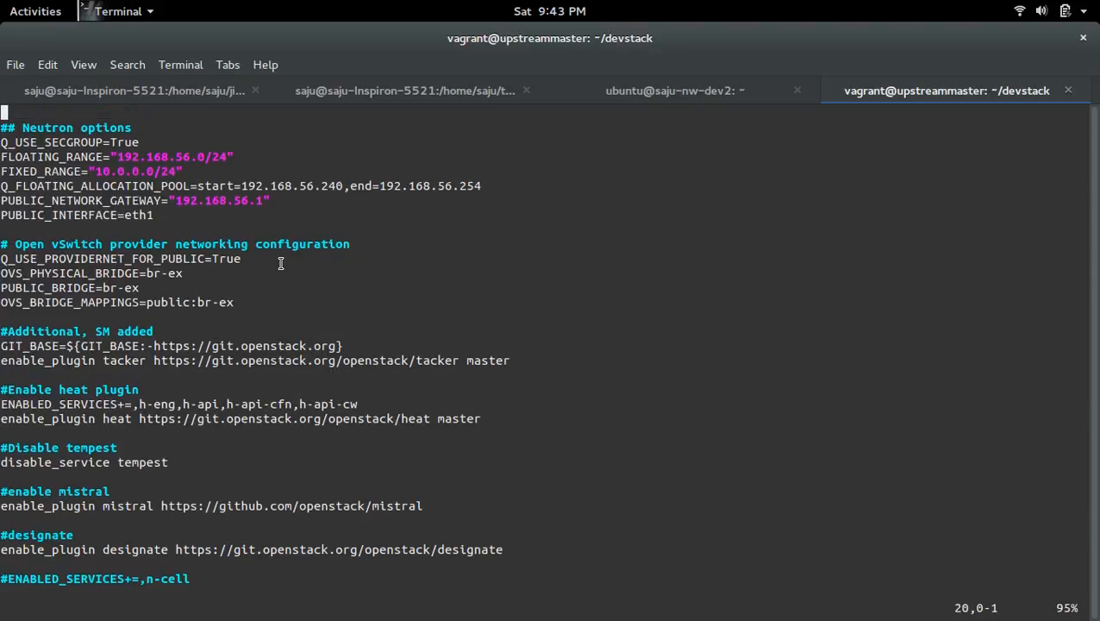
scroll("up", 3)
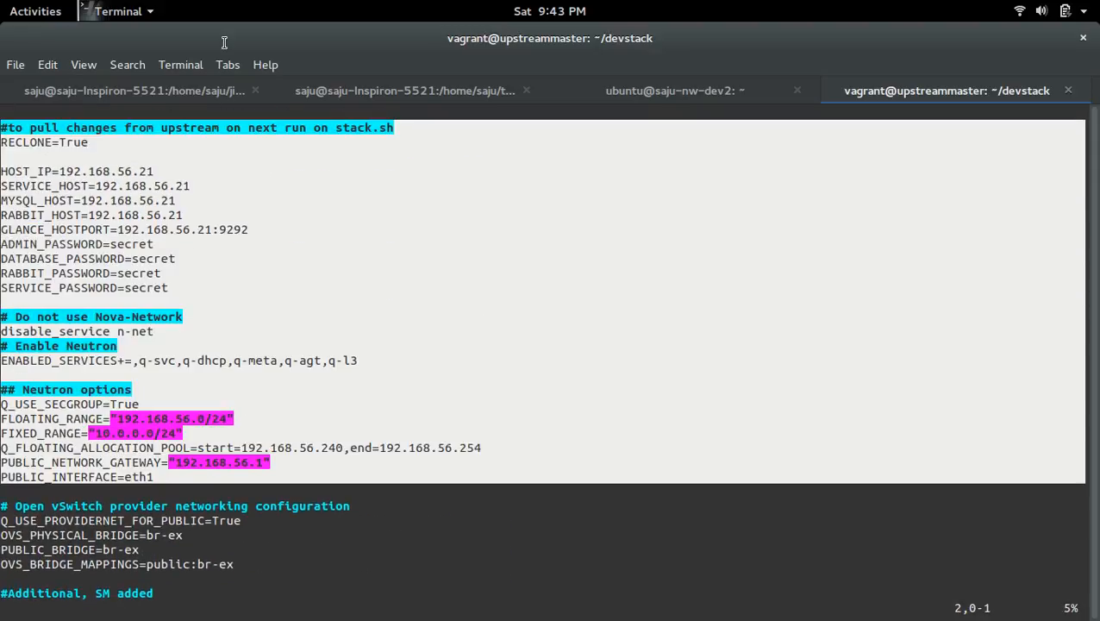
mouse_move(684, 326)
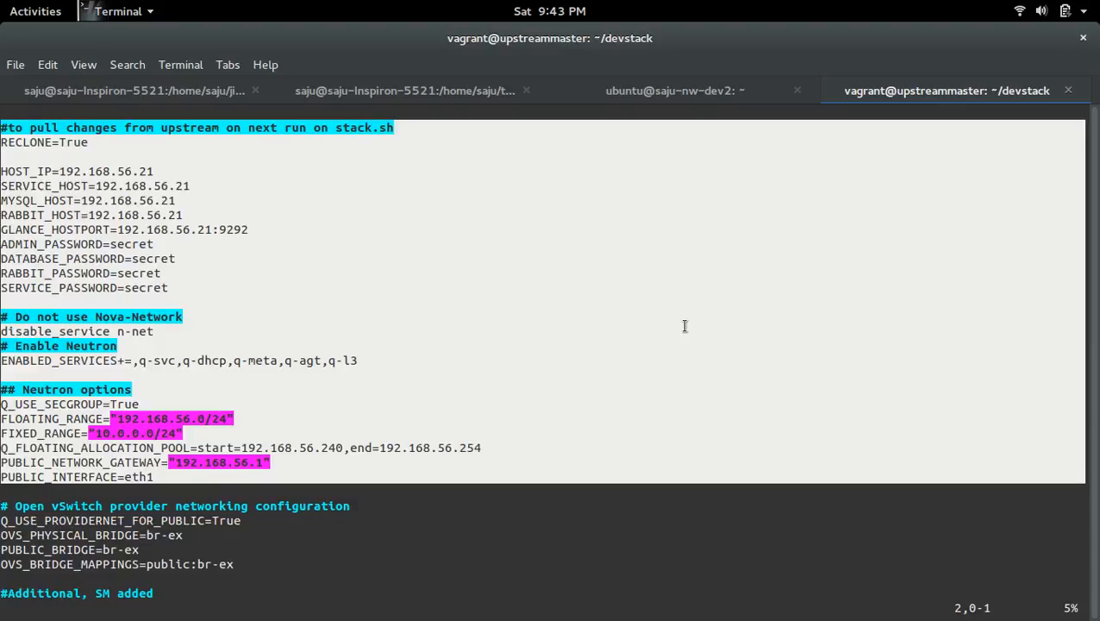
mouse_move(111, 442)
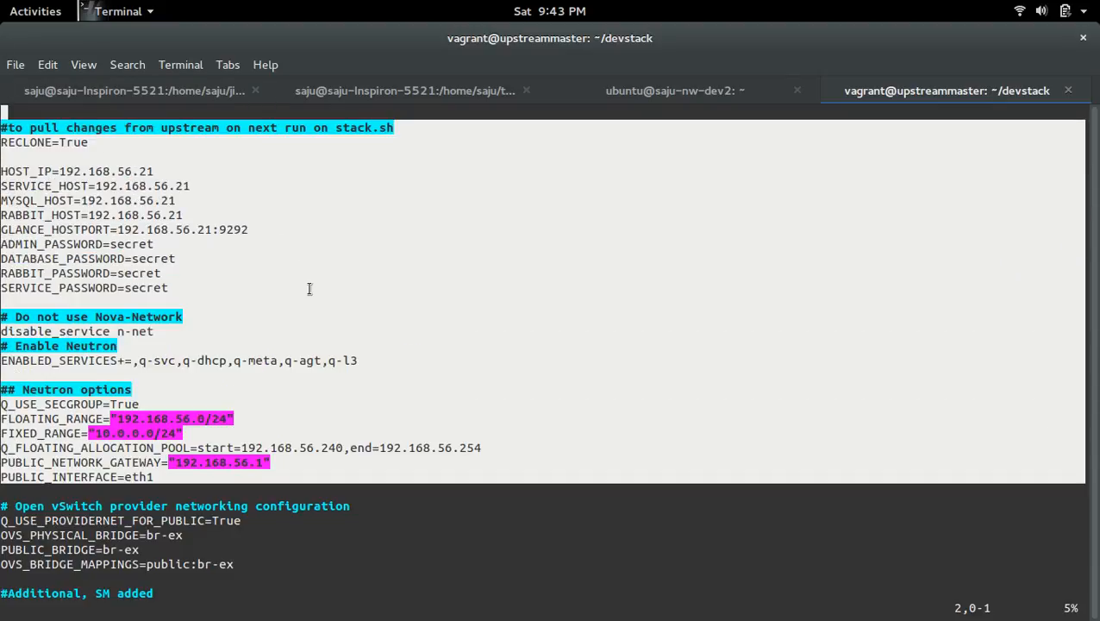
mouse_move(387, 335)
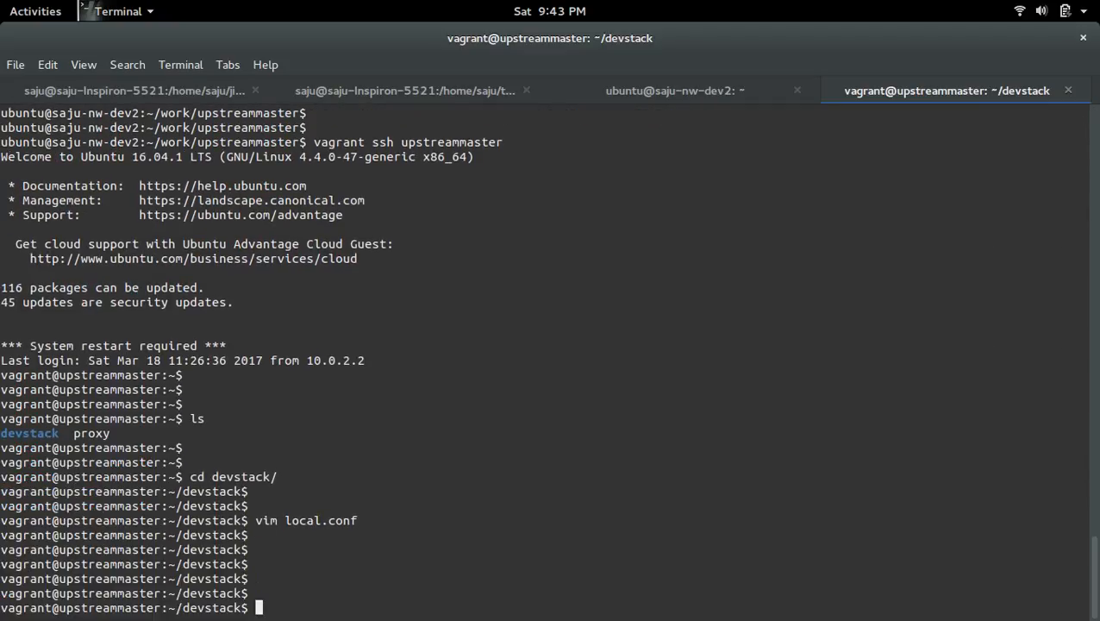
Prepare './stack.sh' at the devstack prompt and switch to the ubuntu@saju-nw-dev2 session
type("./stack.sh")
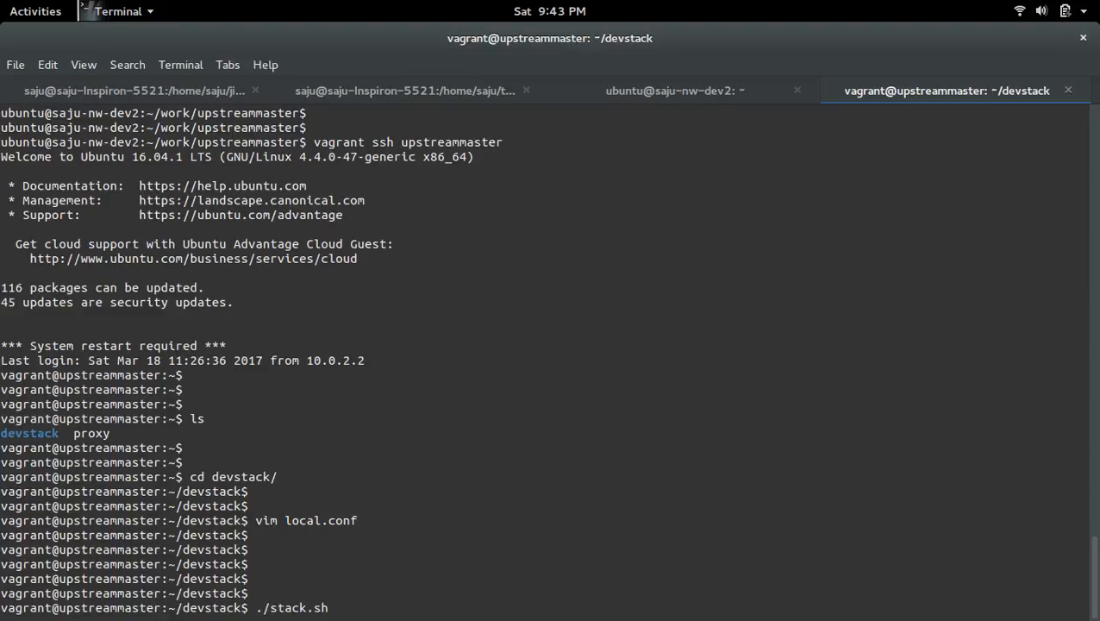
mouse_move(526, 253)
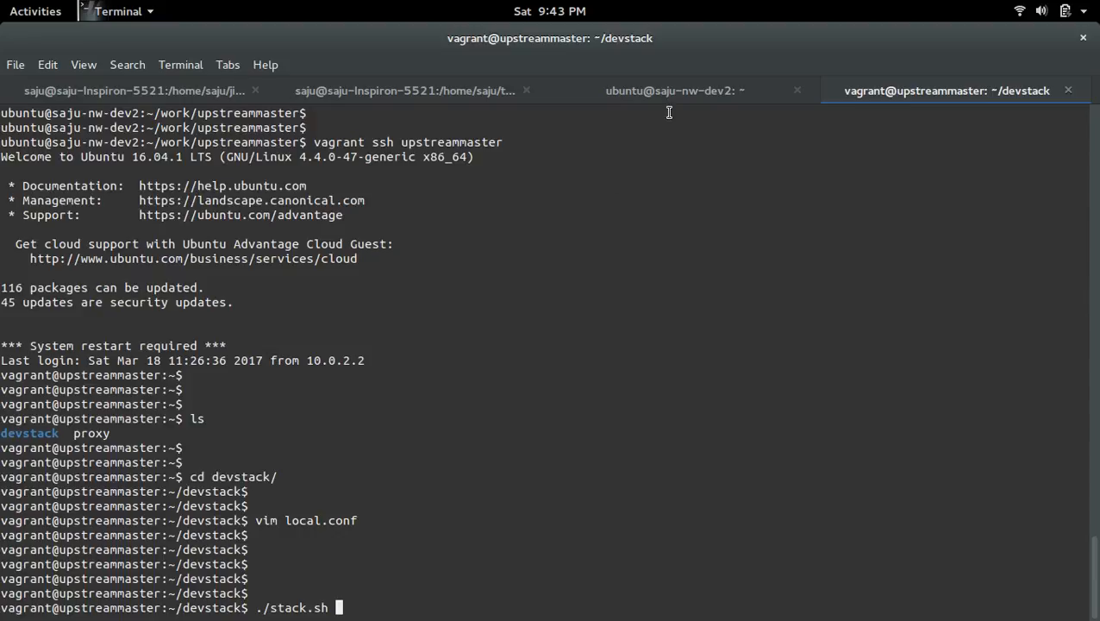
left_click(672, 90)
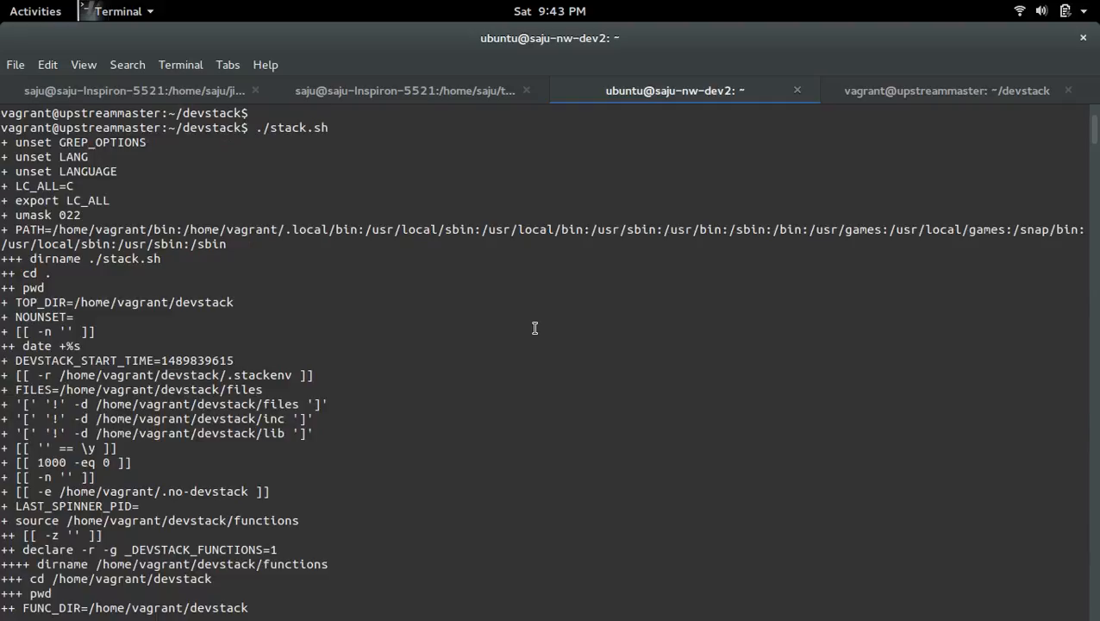
Scroll the stack.sh summary to the Horizon and Keystone URLs and select the Keystone URL
scroll("down", 3)
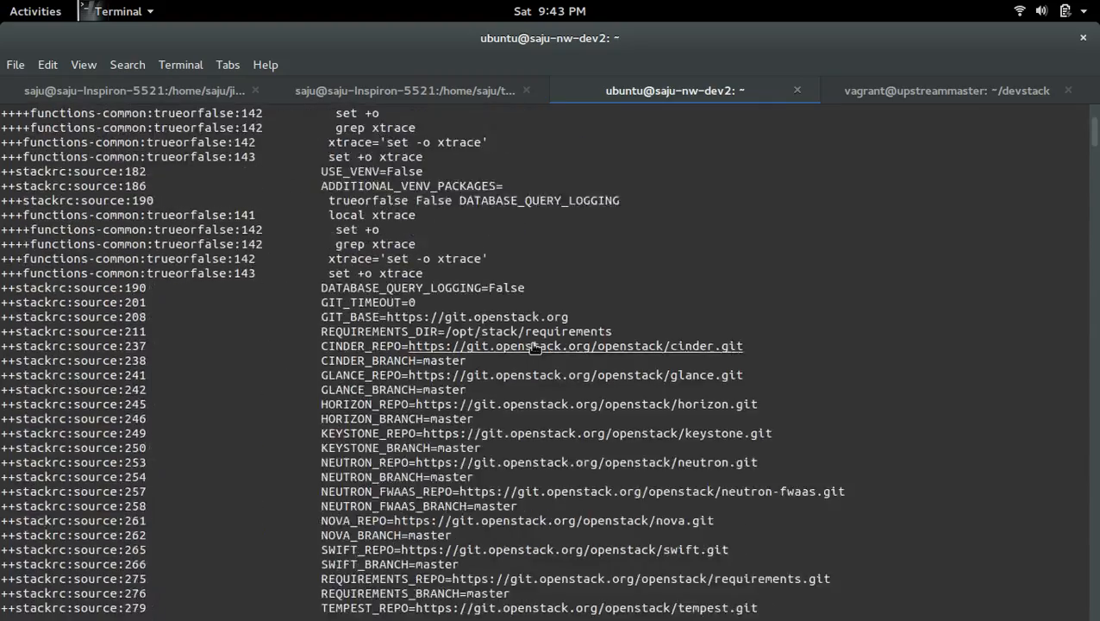
scroll("down", 3)
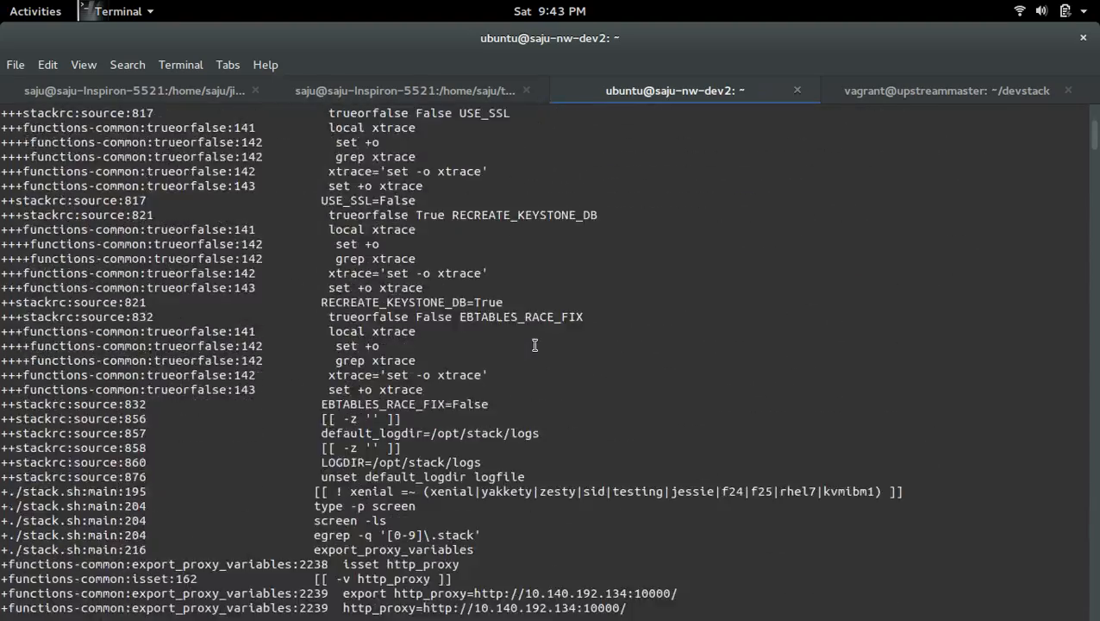
scroll("down", 3)
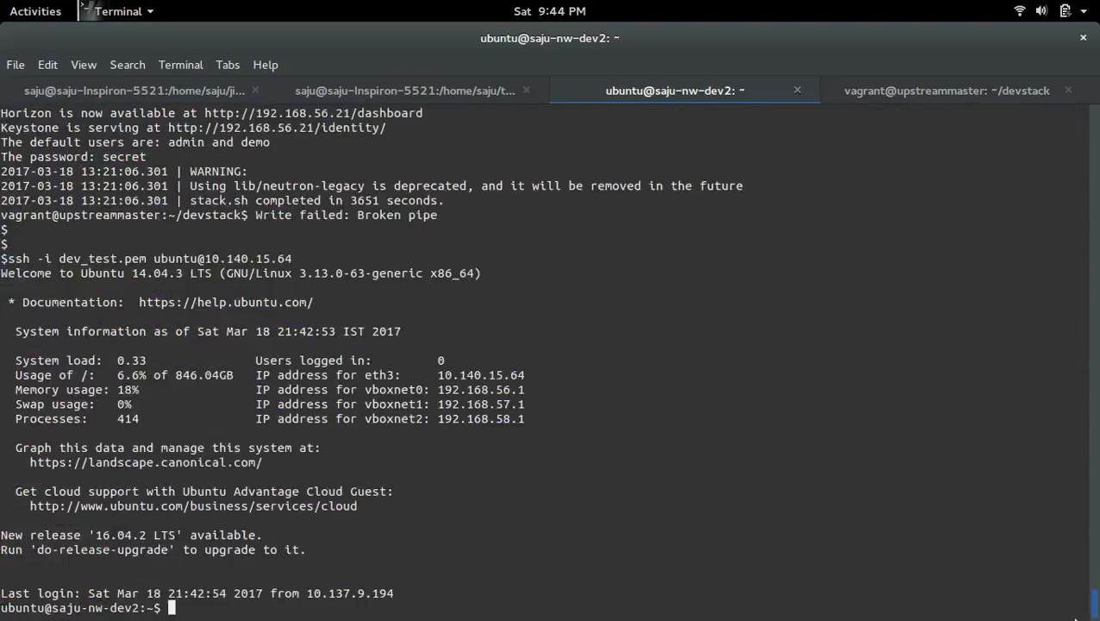
scroll("up", 3)
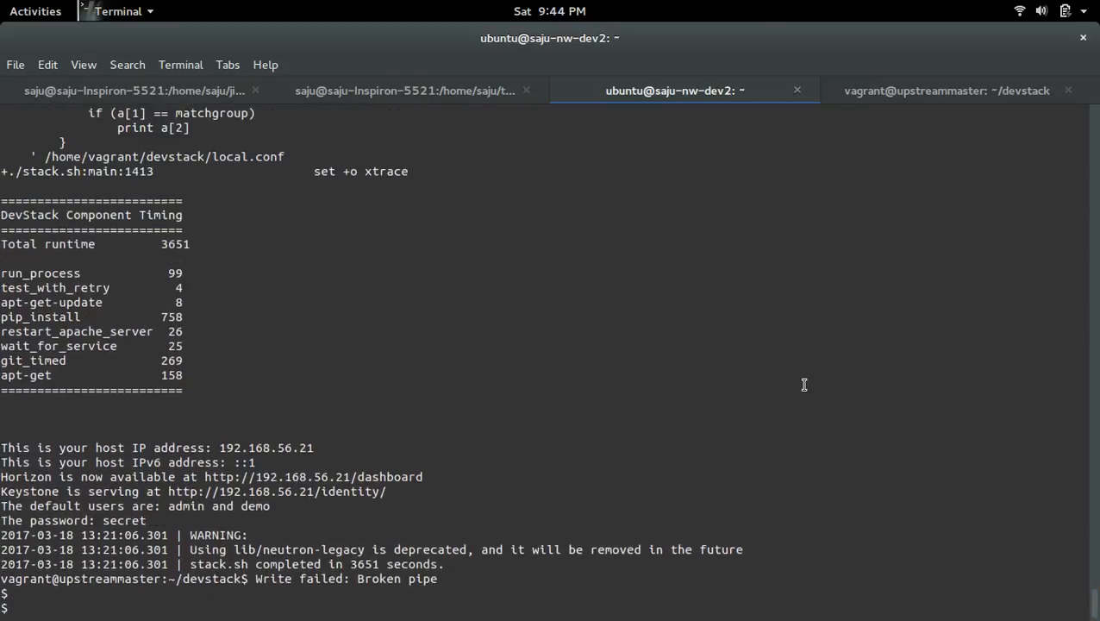
scroll("up", 3)
type("ssh -i dev_test.pem ubuntu@10.140.15.64")
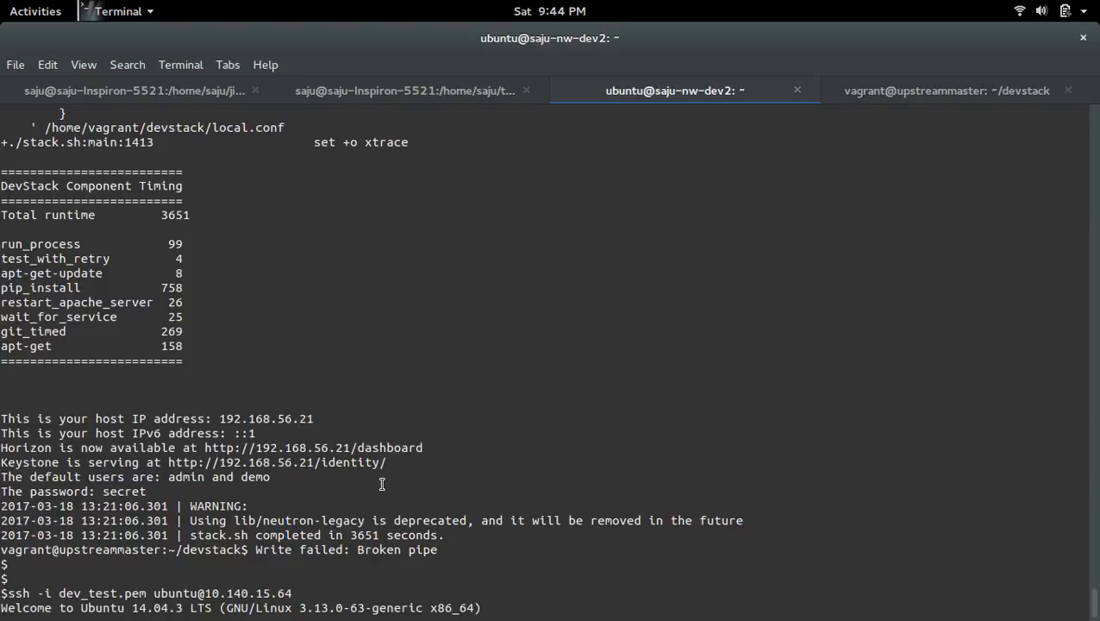
mouse_move(306, 502)
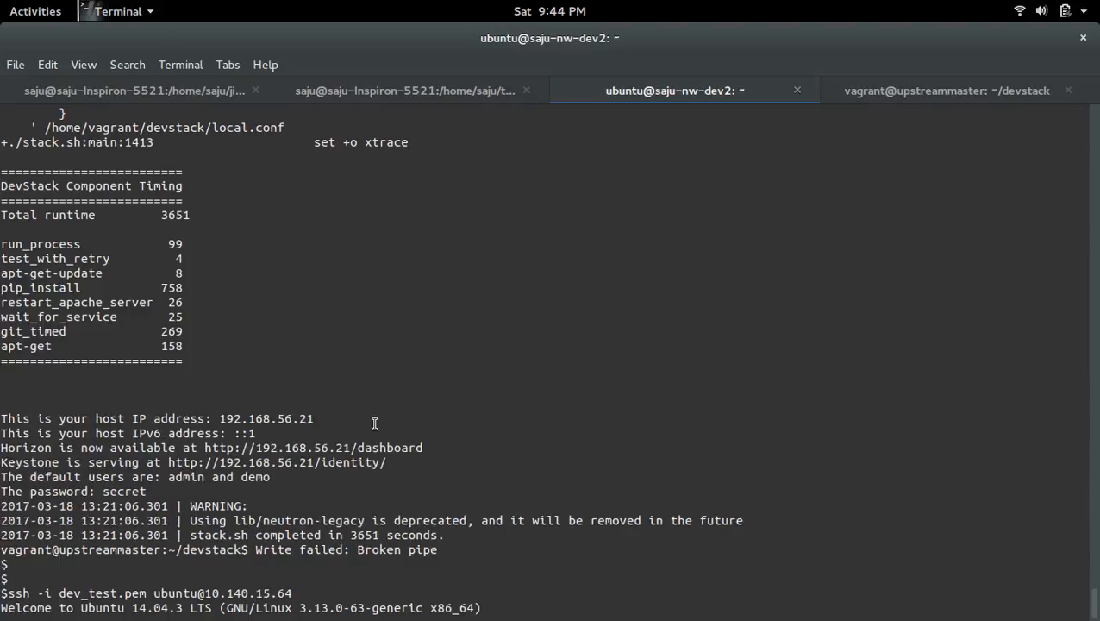
double_click(313, 448)
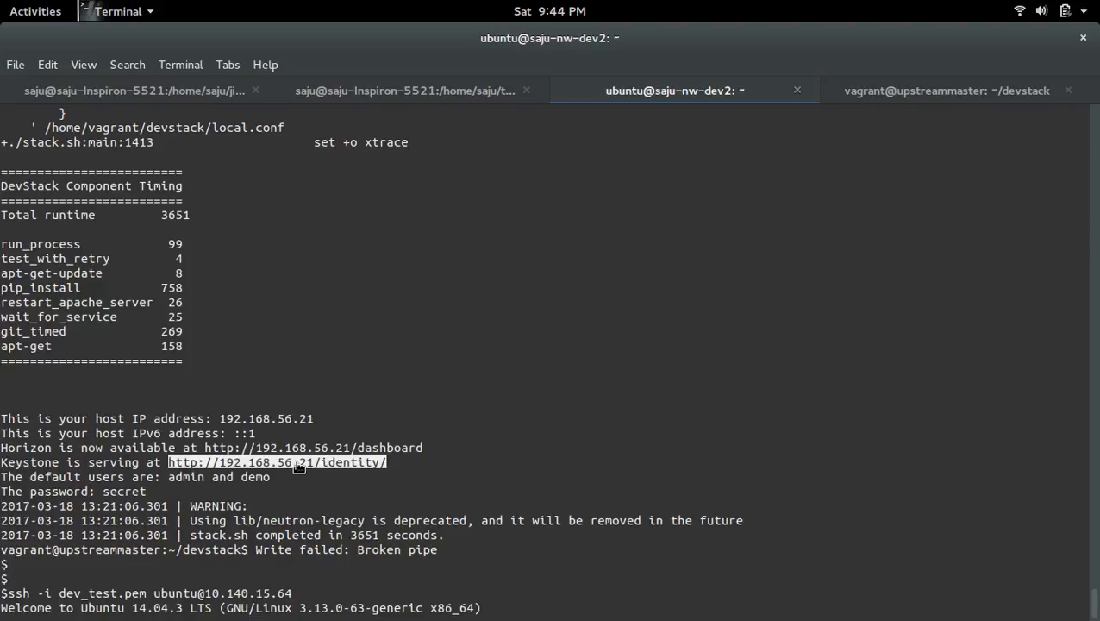
mouse_move(123, 364)
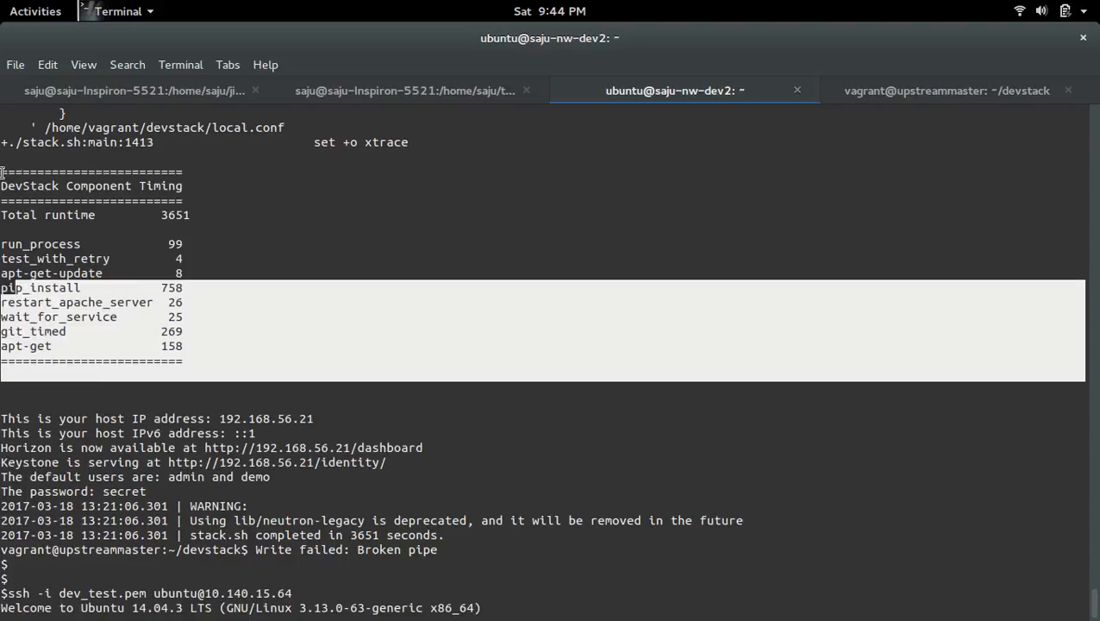
mouse_move(99, 247)
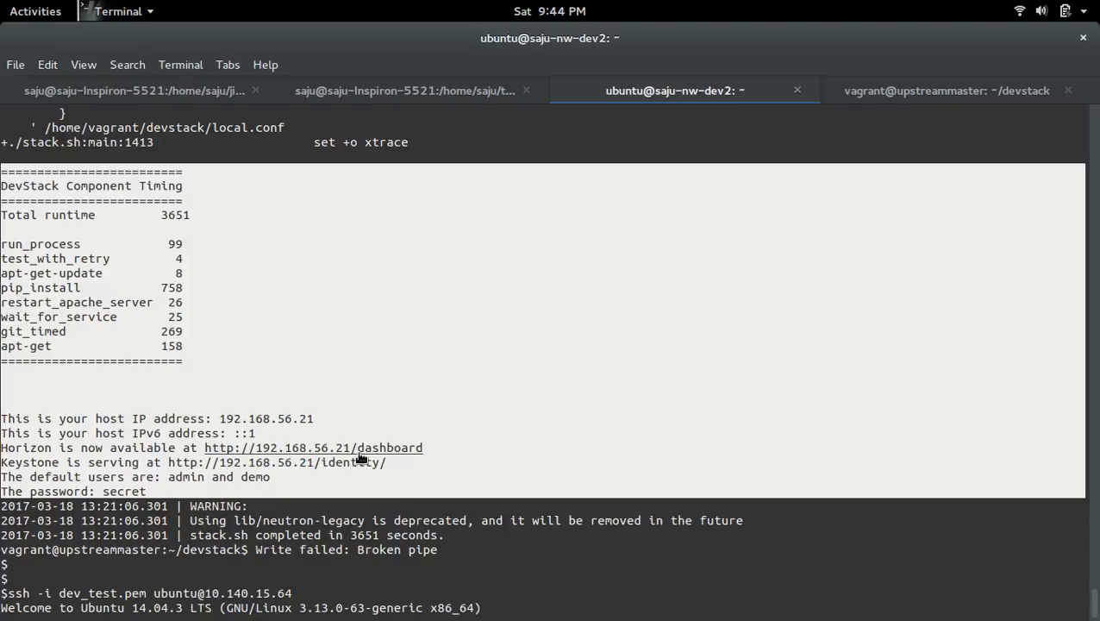
mouse_move(353, 447)
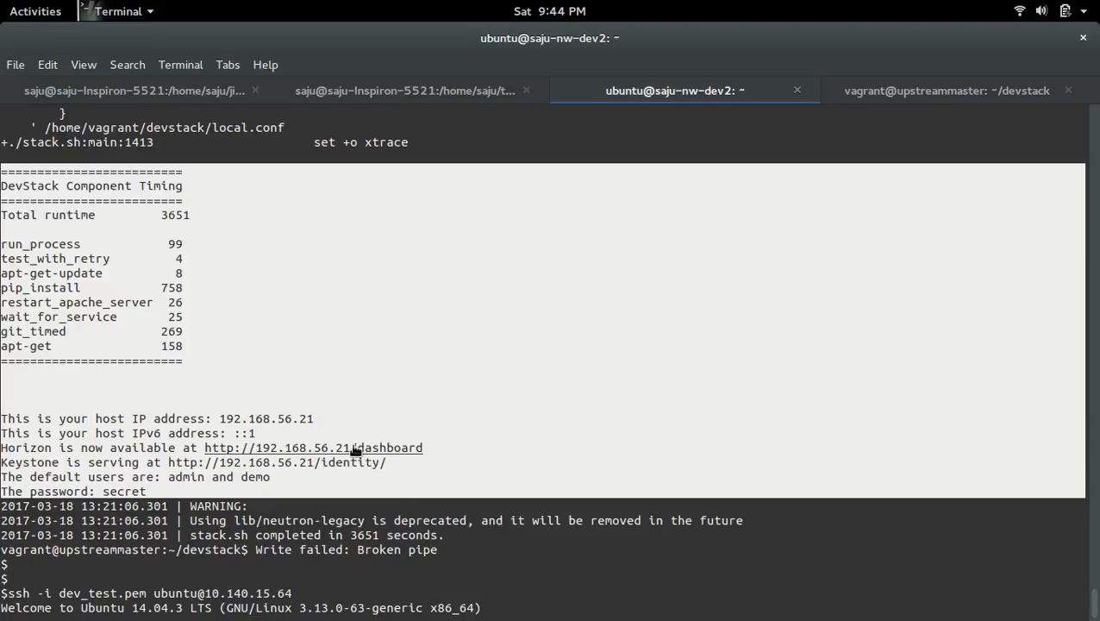
right_click(353, 448)
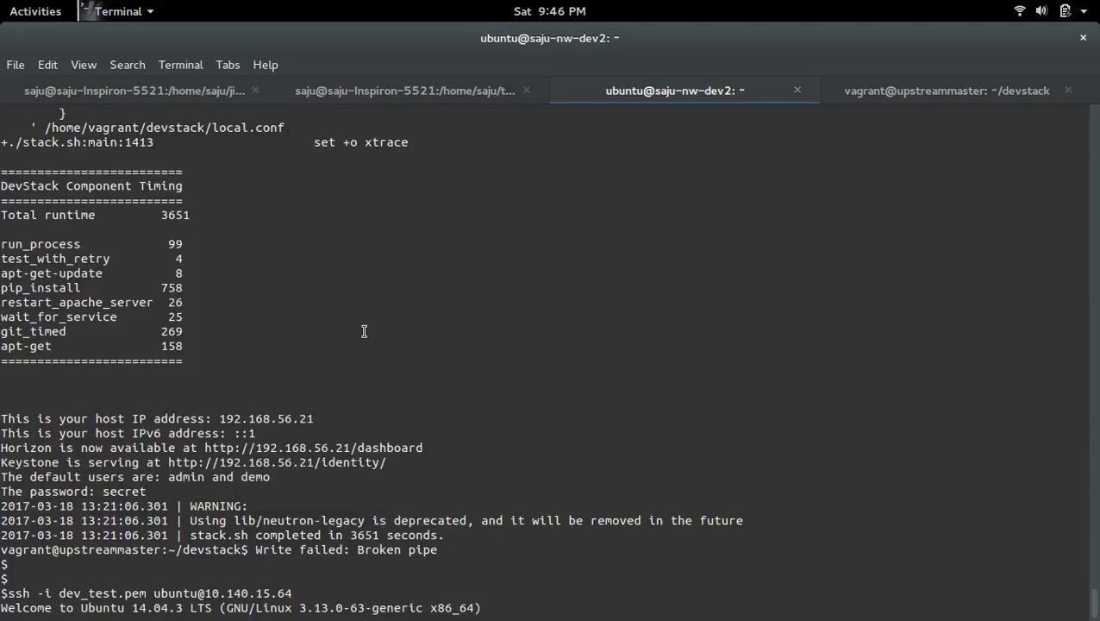
Check the 10.140.15.64:8081 login URL in Chrome and enter admin as the user name
left_click(133, 11)
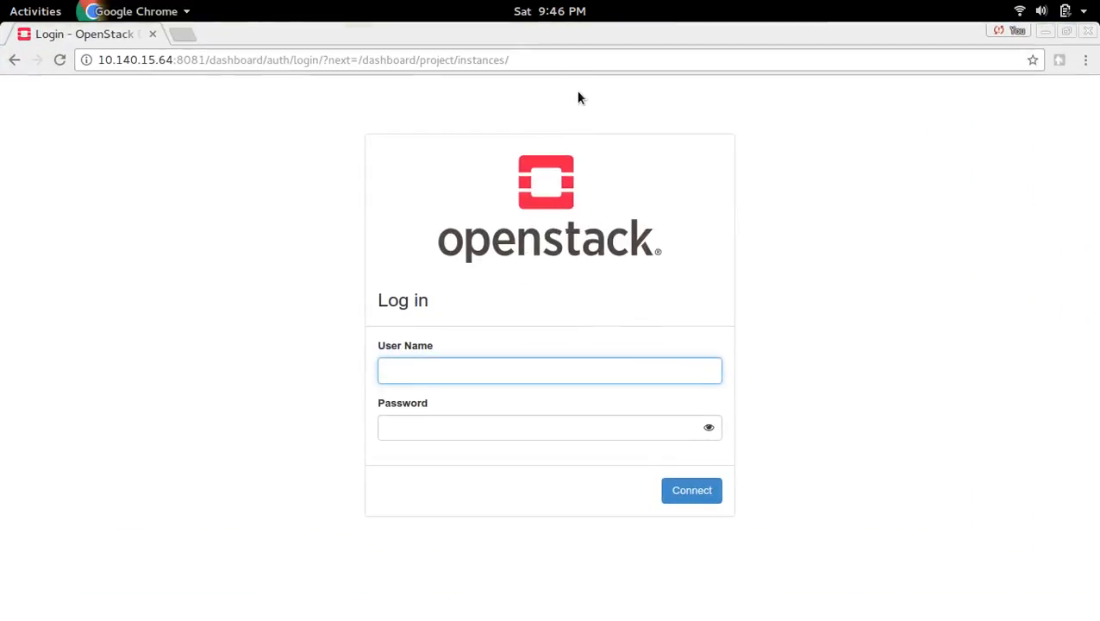
left_click(302, 60)
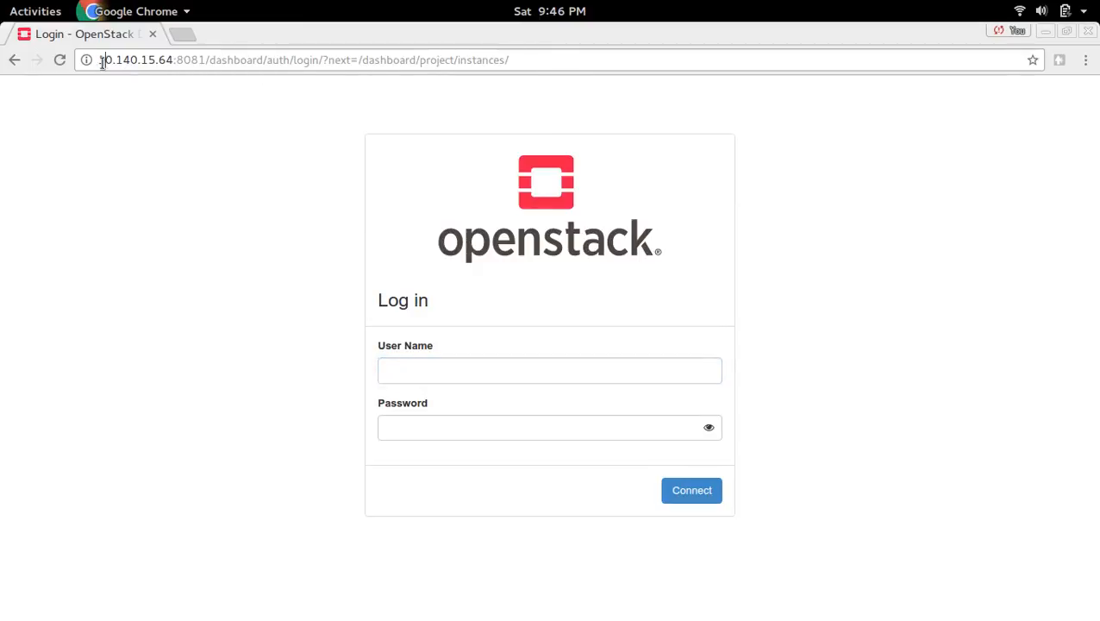
left_click(35, 10)
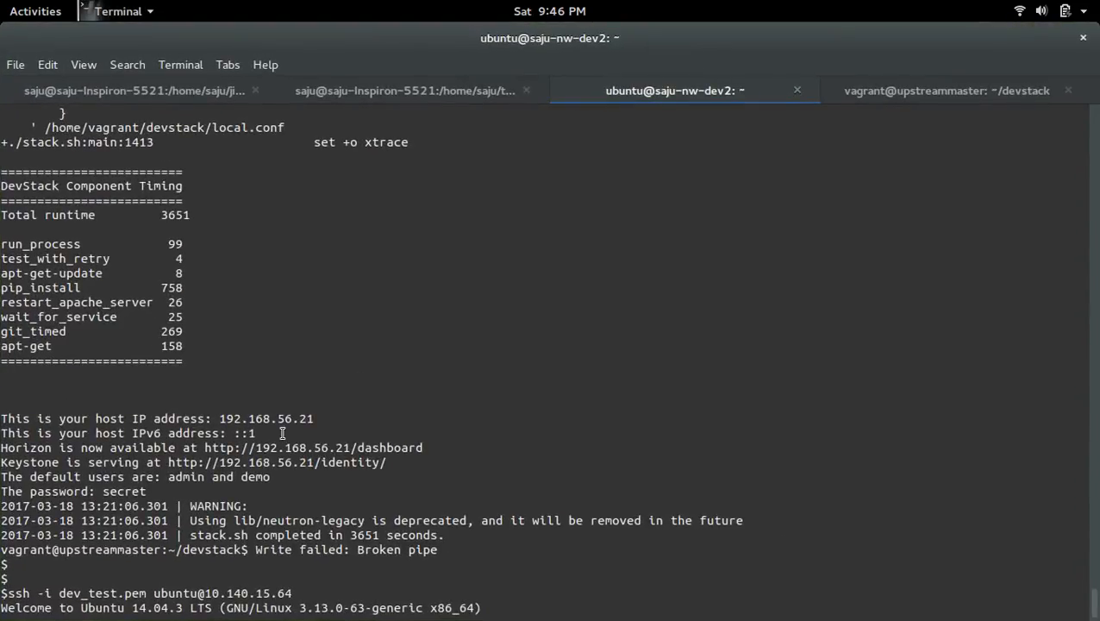
mouse_move(393, 466)
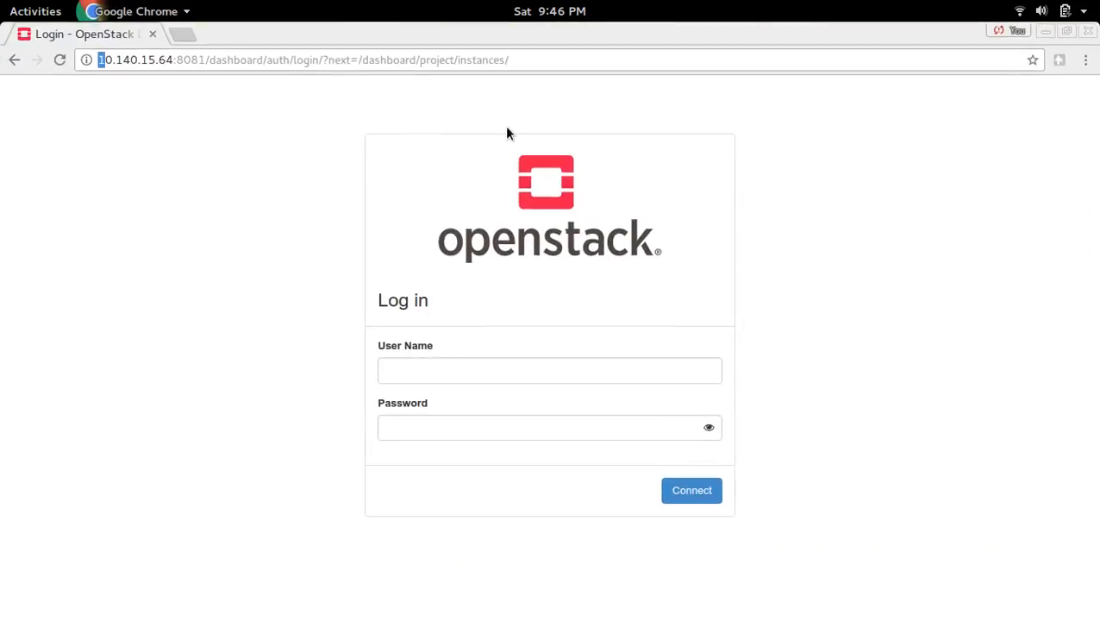
mouse_move(175, 59)
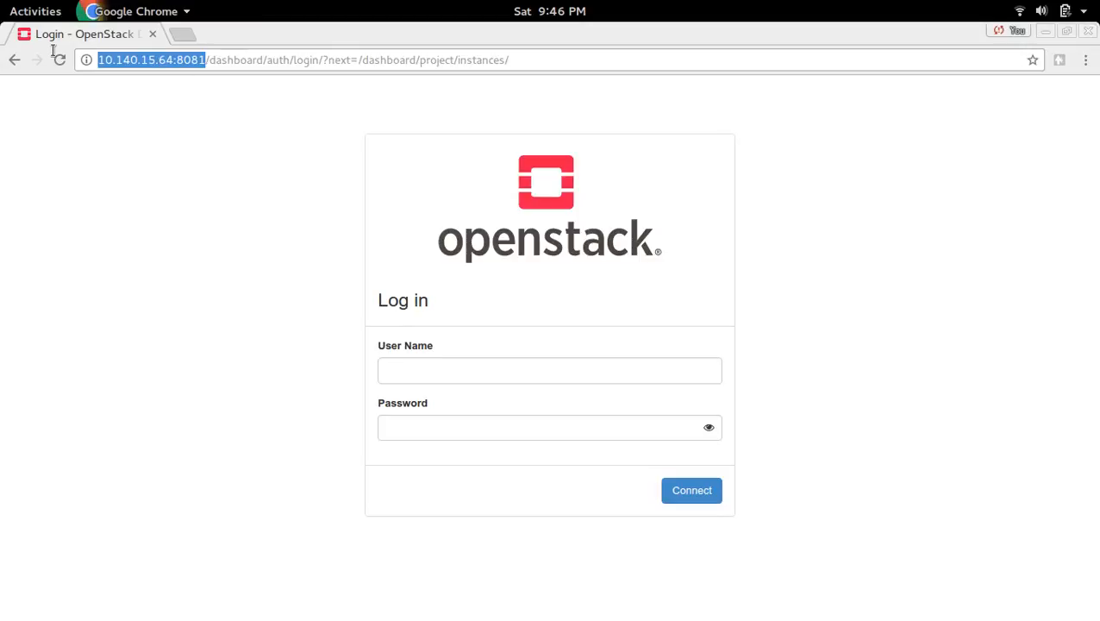
mouse_move(535, 353)
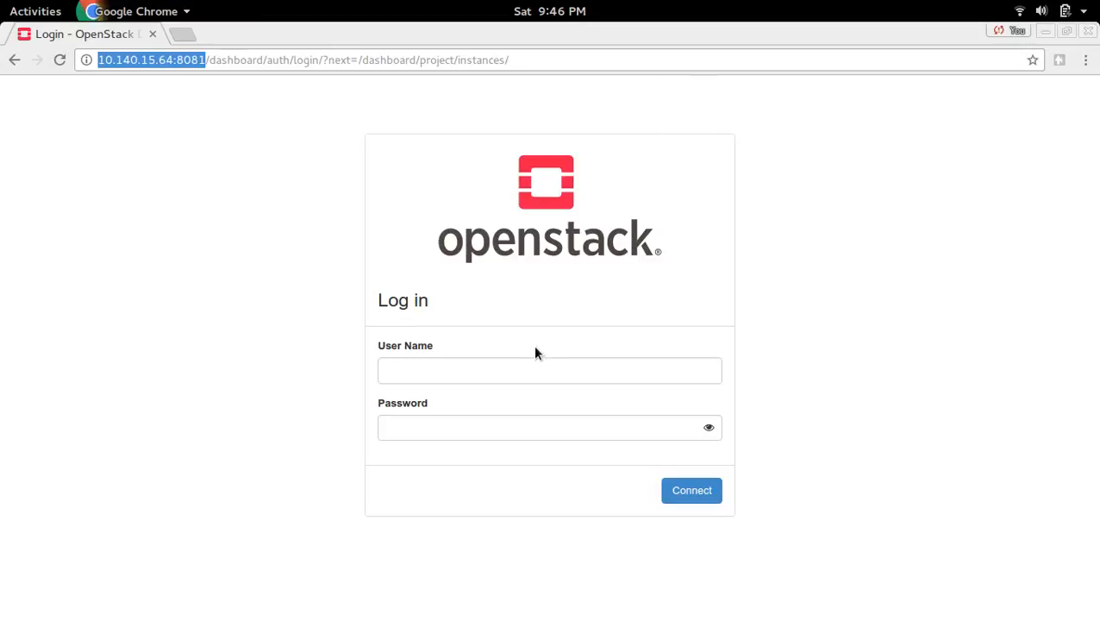
type("admin")
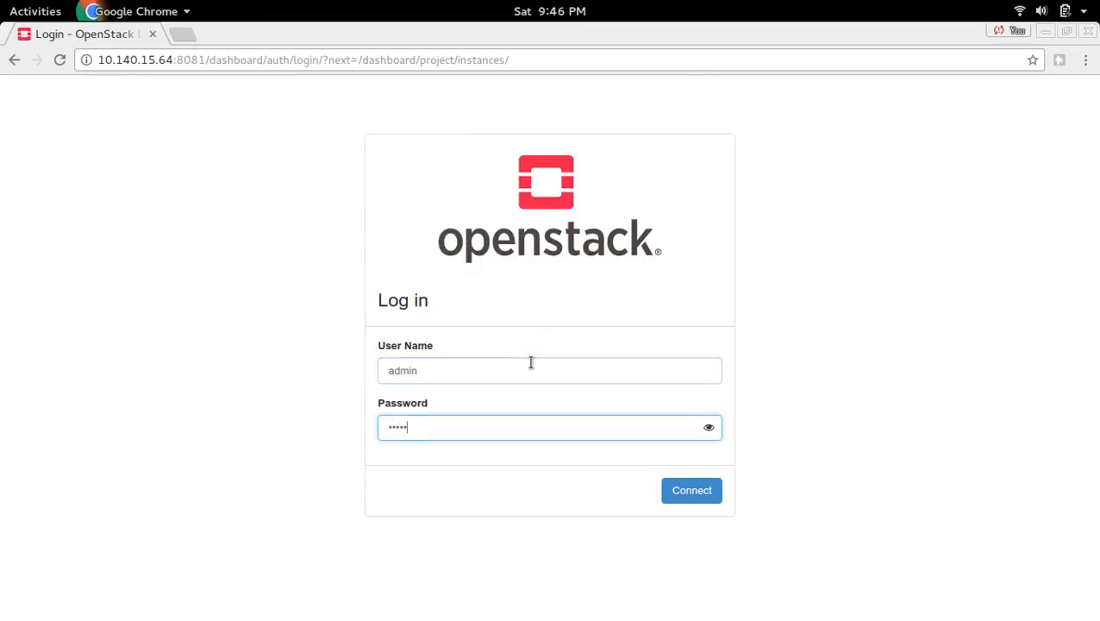
Submit the admin login and land on the project's empty Instances page
left_click(692, 490)
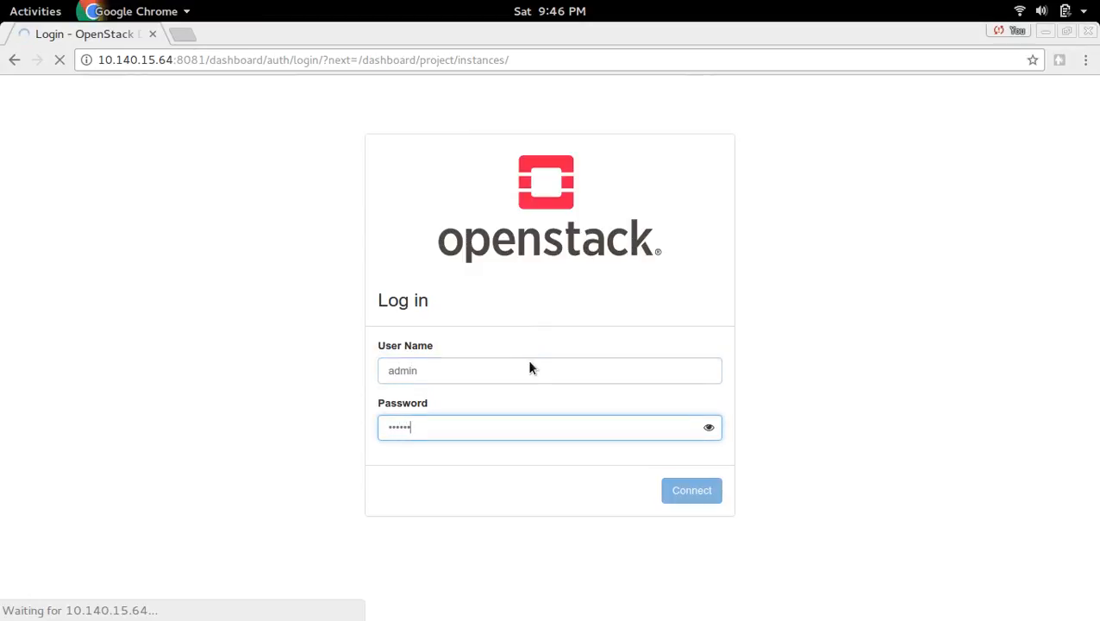
left_click(691, 489)
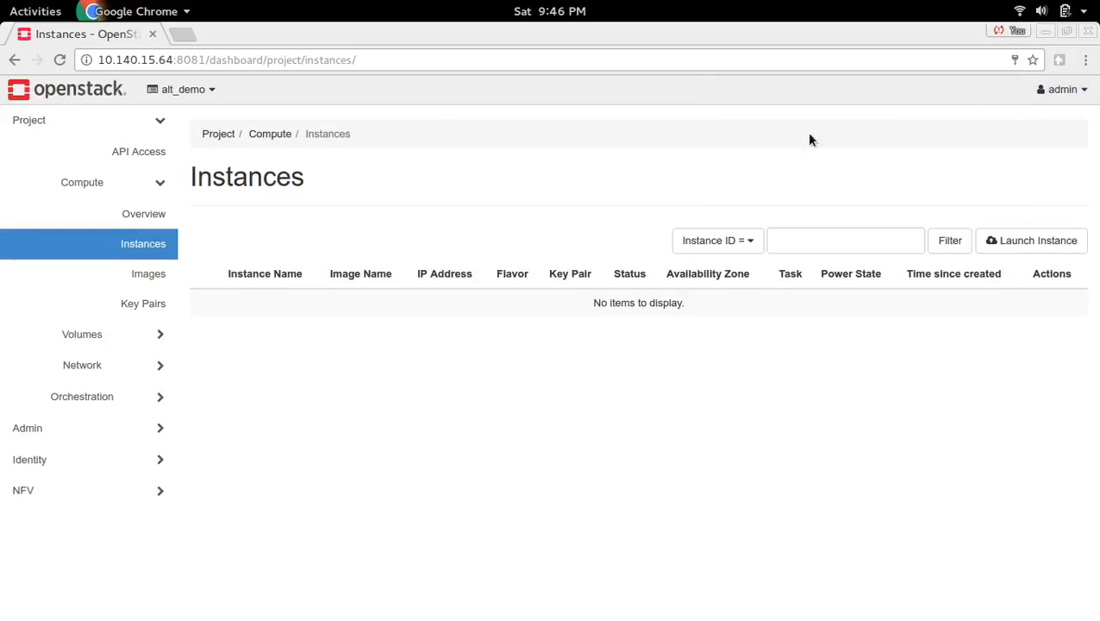
mouse_move(436, 175)
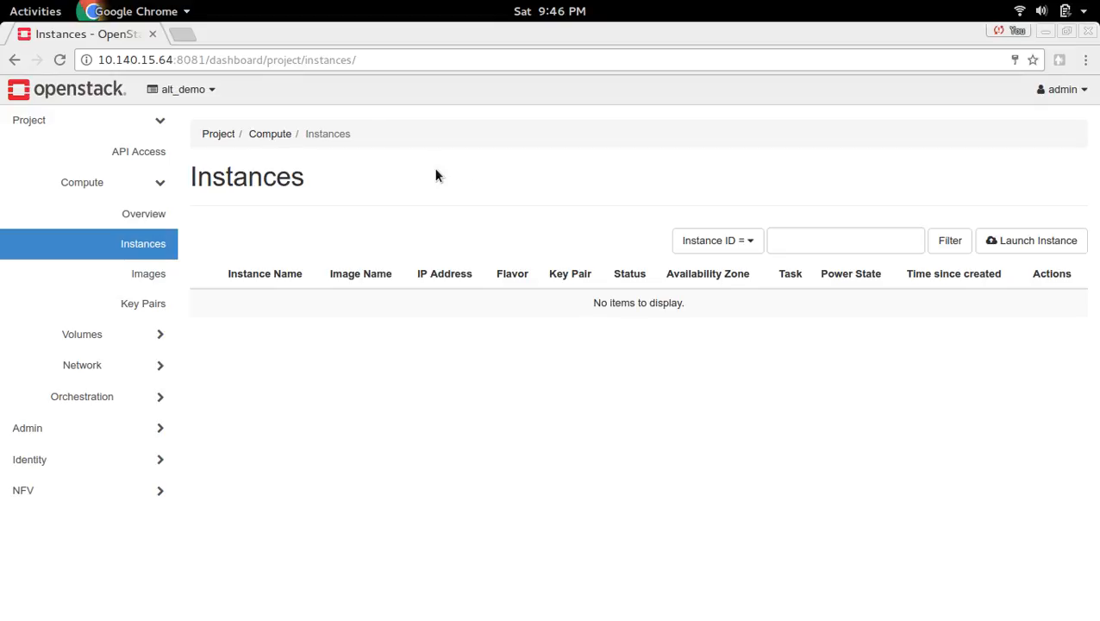
mouse_move(279, 201)
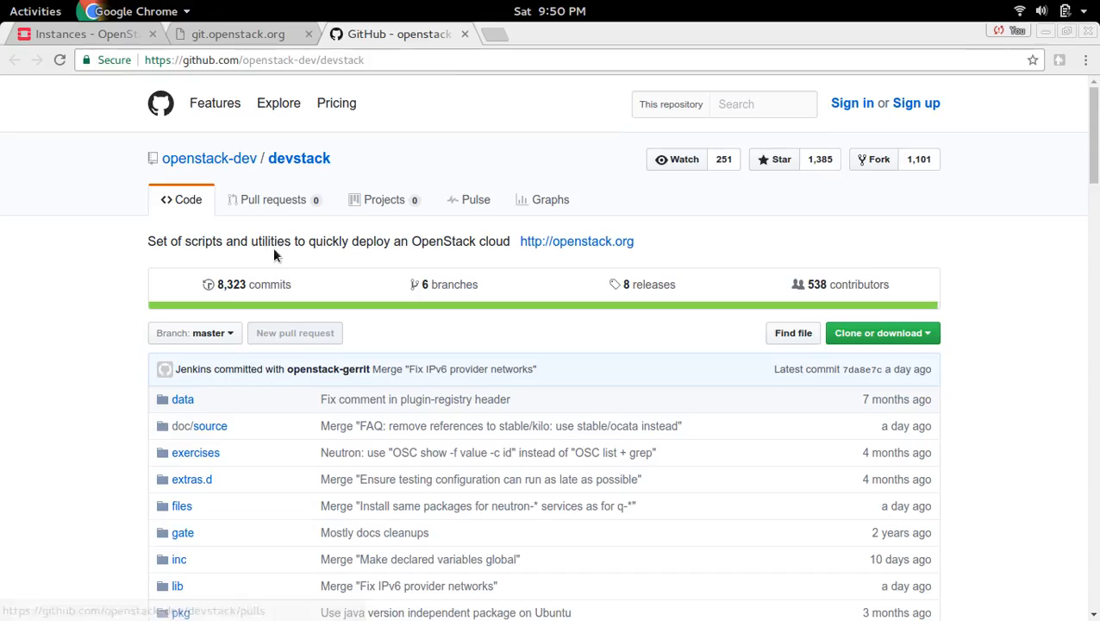
mouse_move(325, 123)
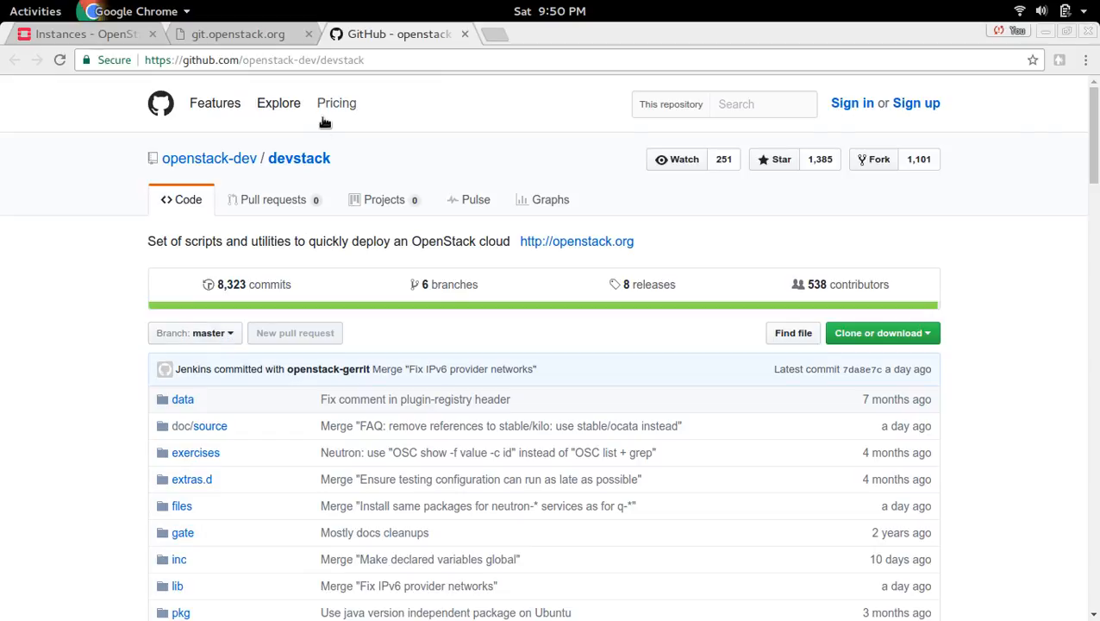
mouse_move(211, 309)
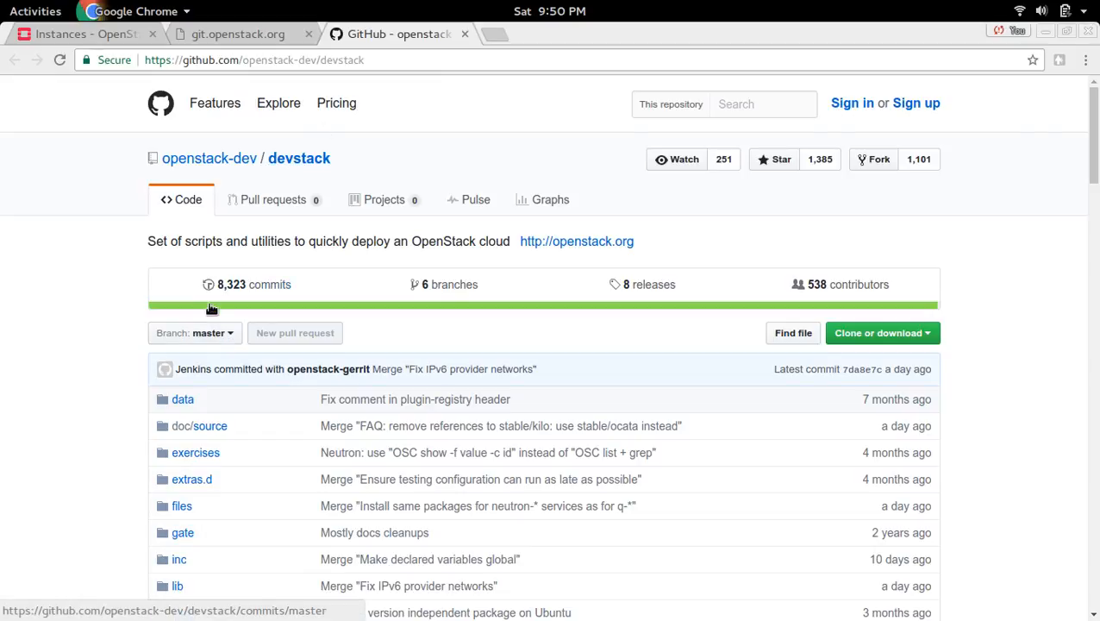
Expand the devstack branch list to browse master and the stable kilo to ocata branches
left_click(194, 332)
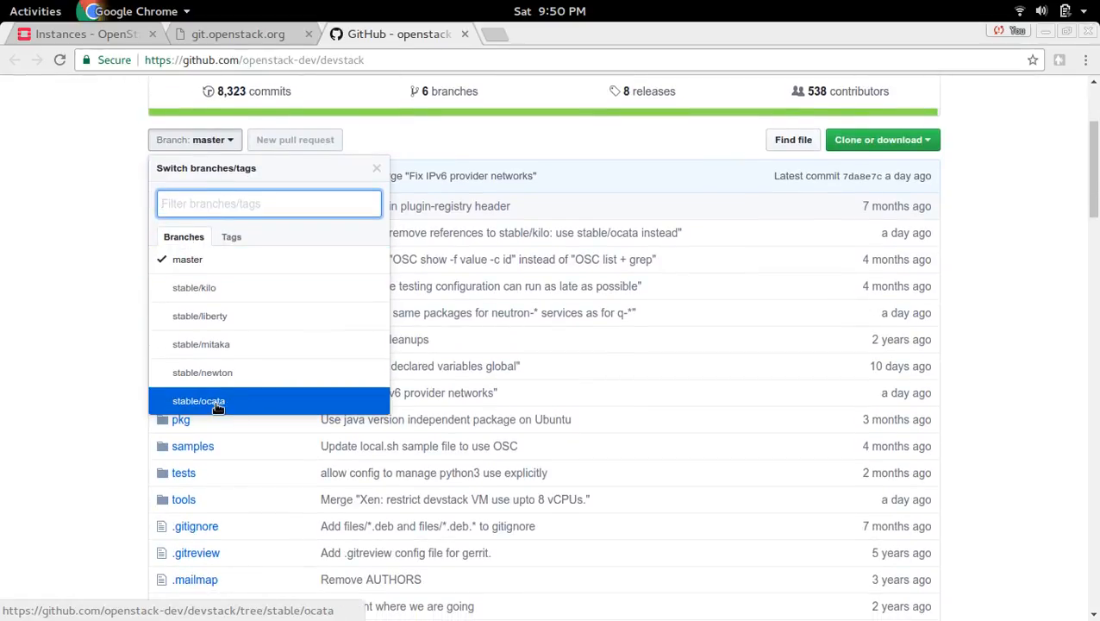
mouse_move(242, 405)
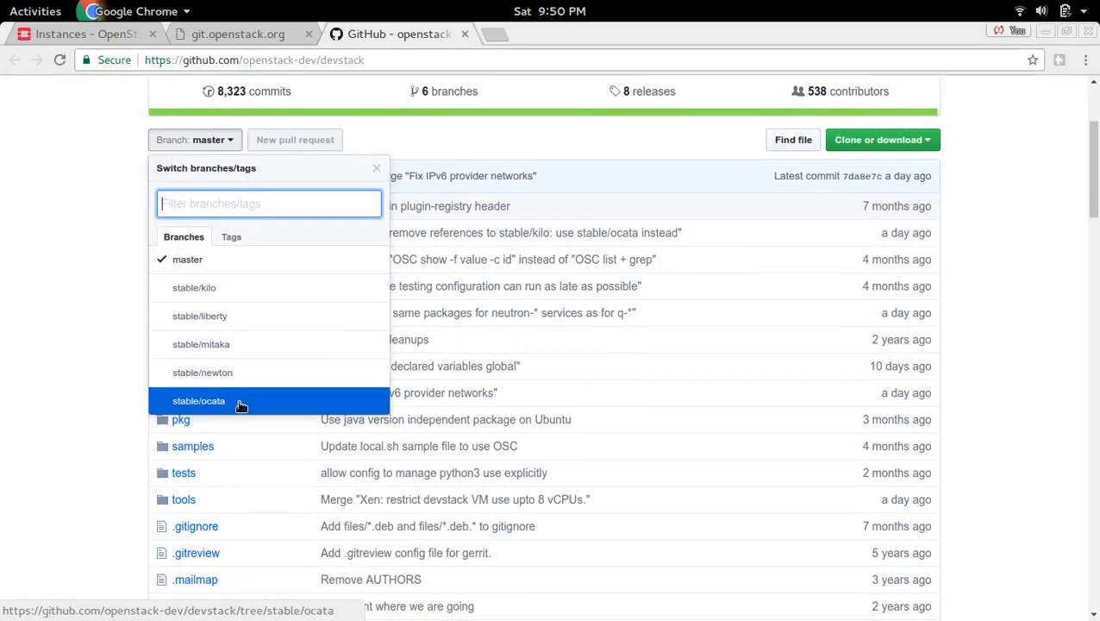
mouse_move(194, 287)
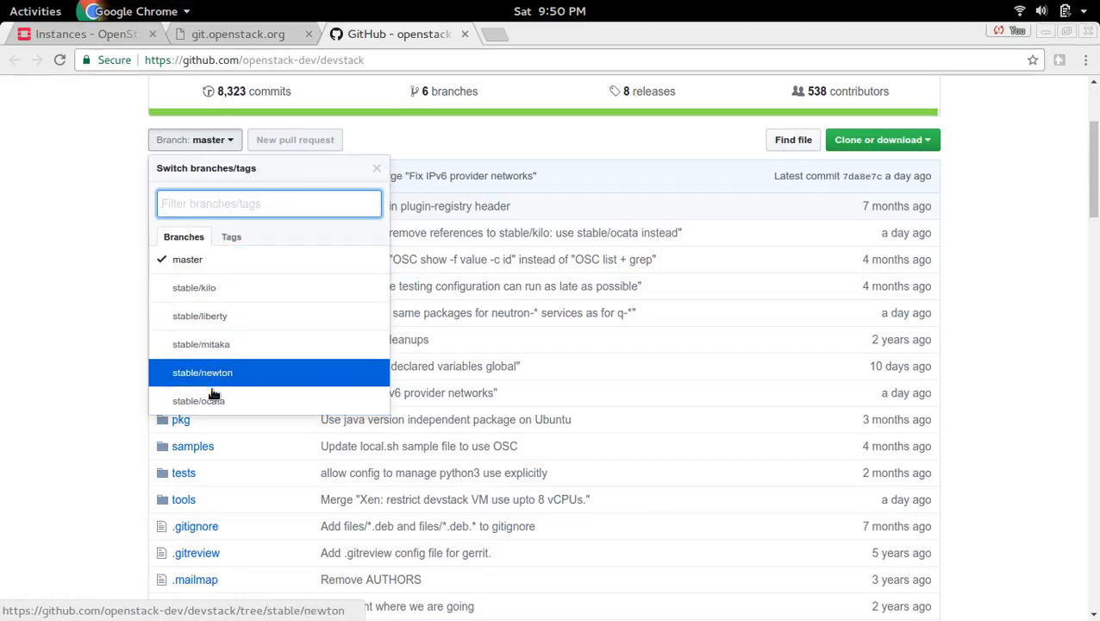
mouse_move(238, 315)
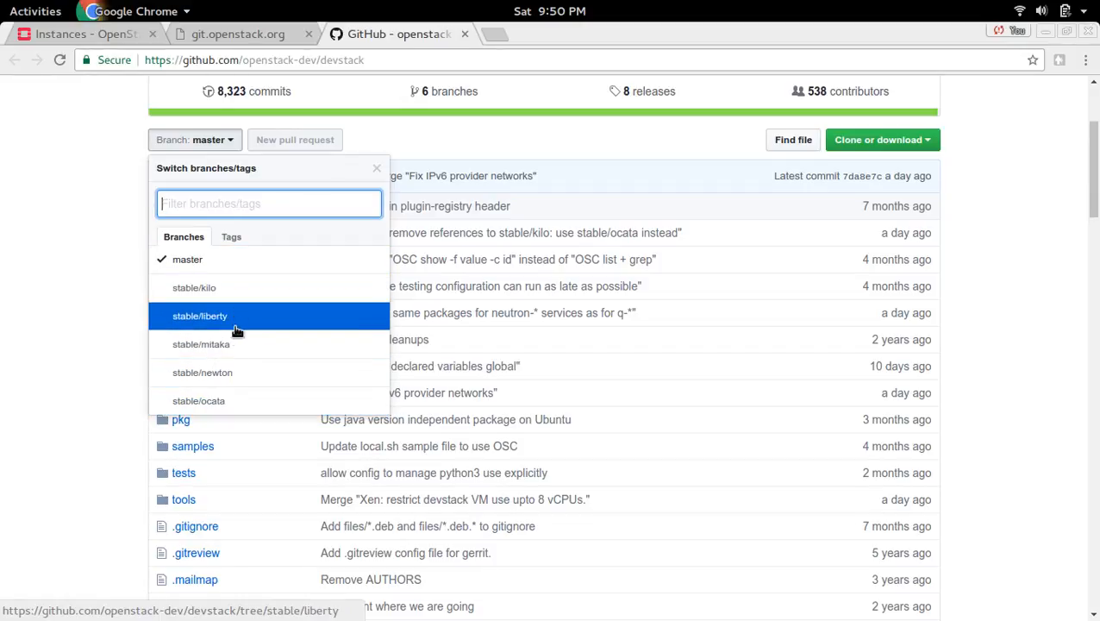
mouse_move(278, 287)
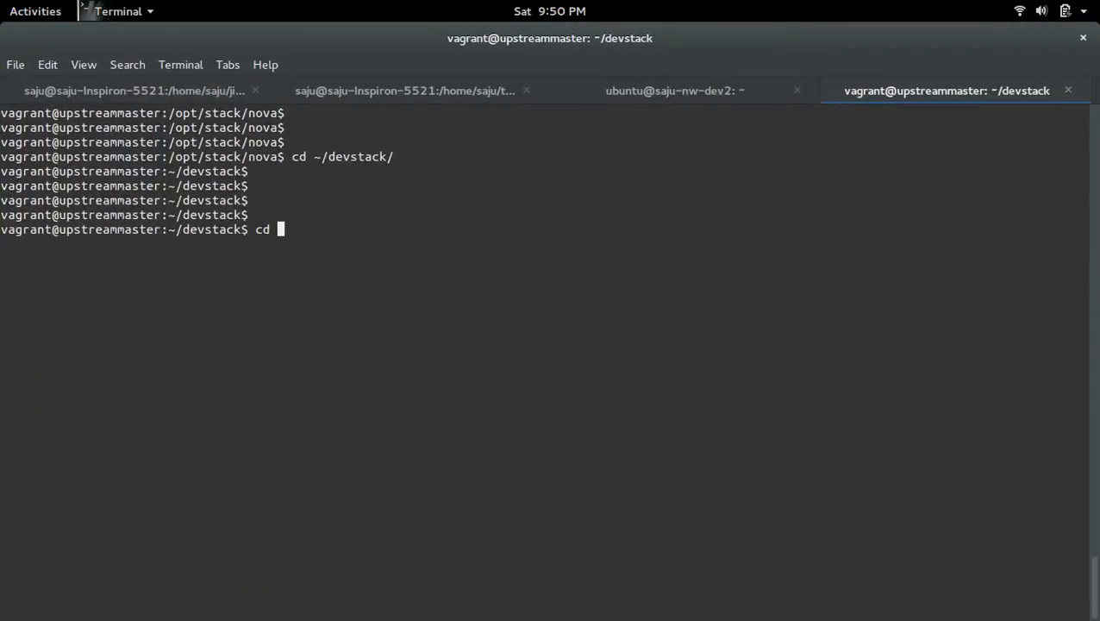
Move into /opt/stack to see the cloned project sources and begin changing into nova
type("/opt/stack/")
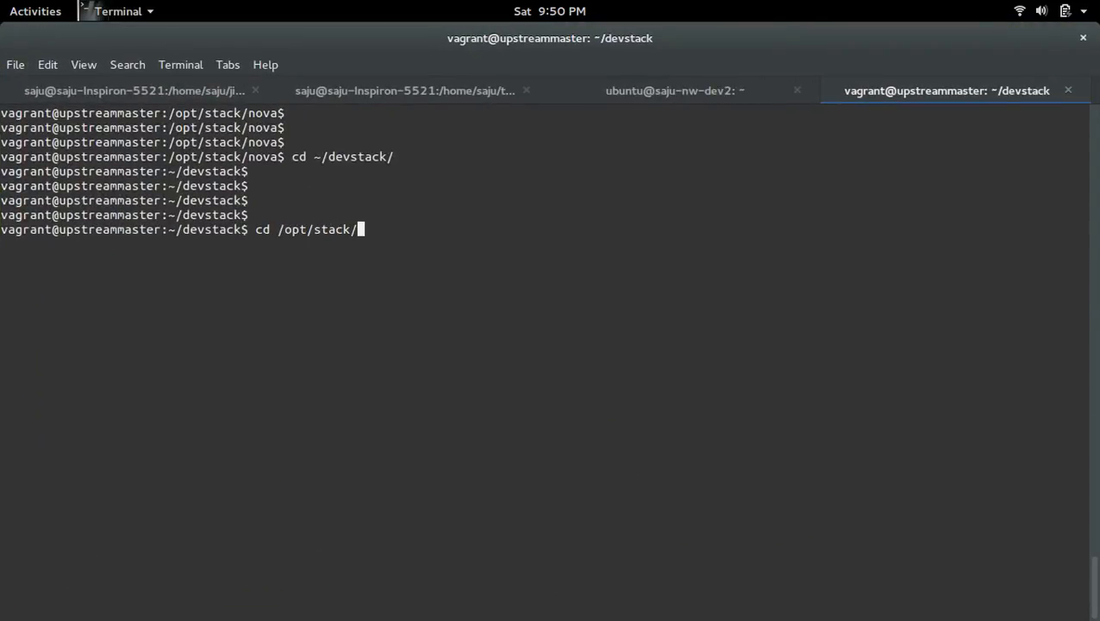
key("Return")
type("ls")
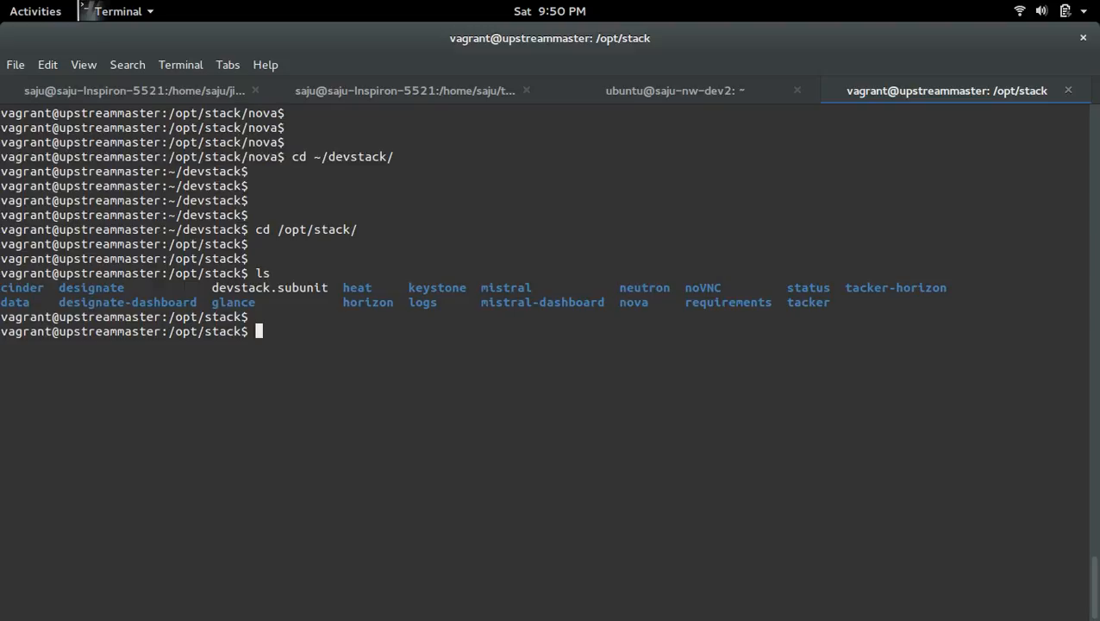
type("cd n")
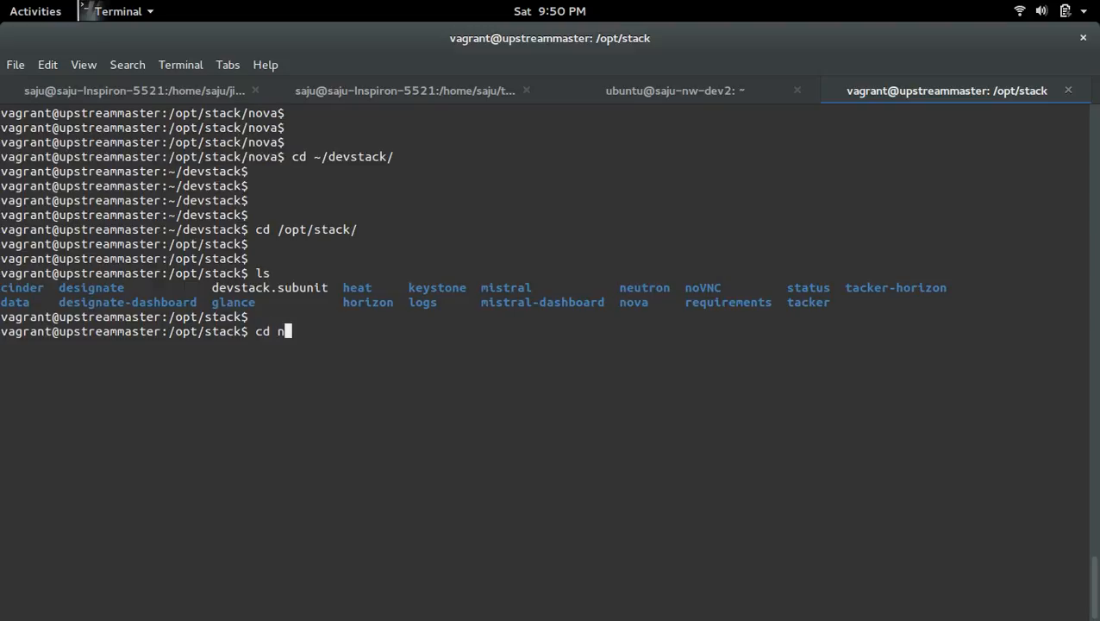
type("ova/")
type("git branch")
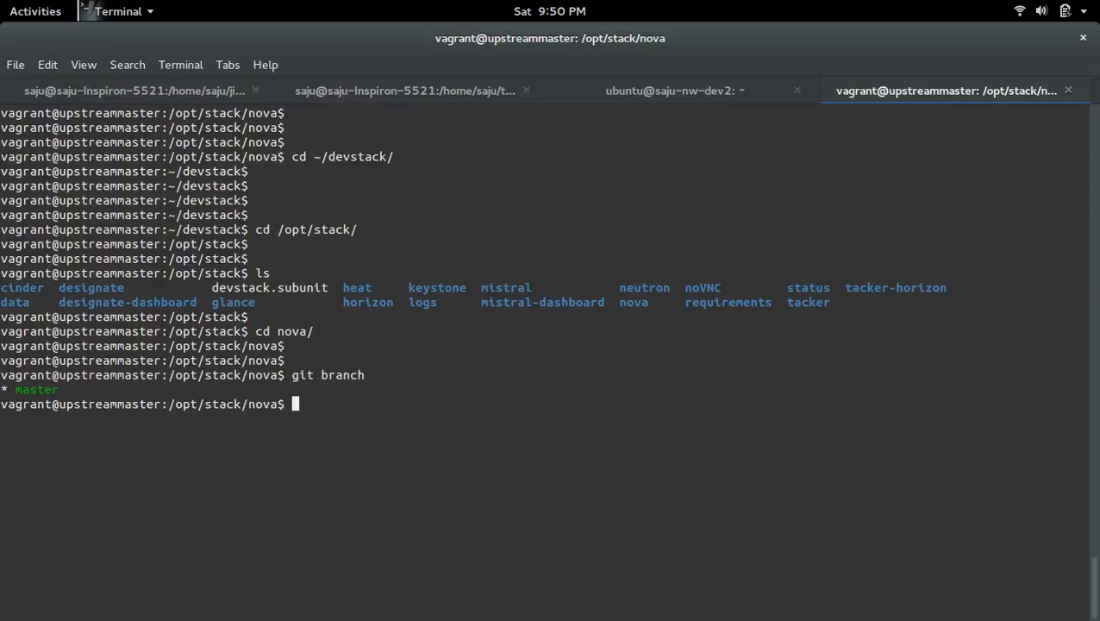
Run git remote -v in the nova checkout, showing origin at git.openstack.org/openstack/nova.git
key("Return")
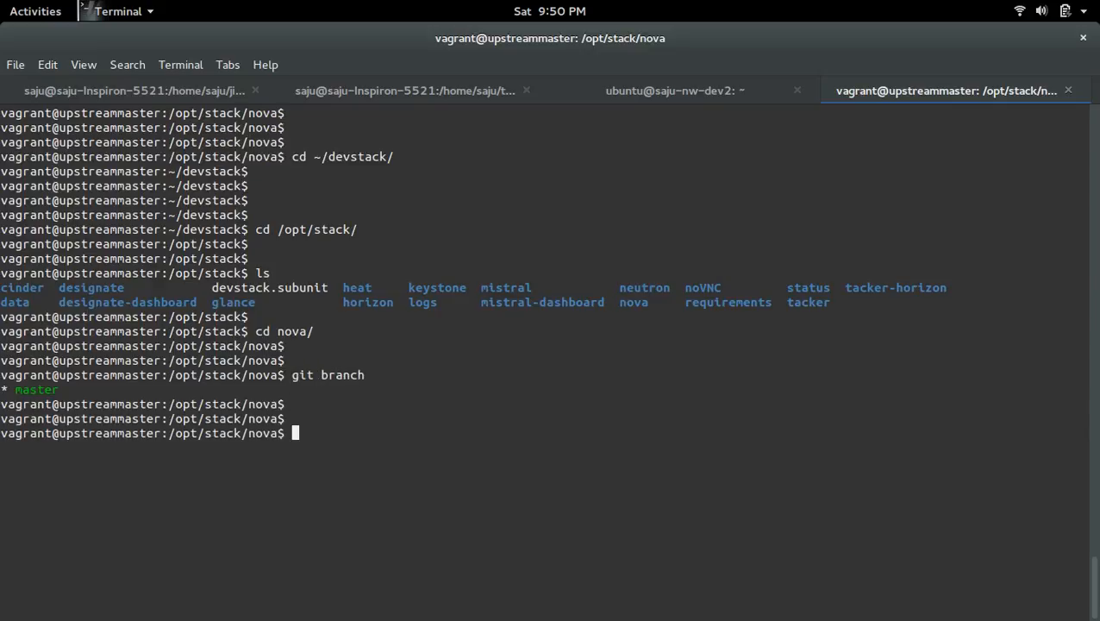
type("git re")
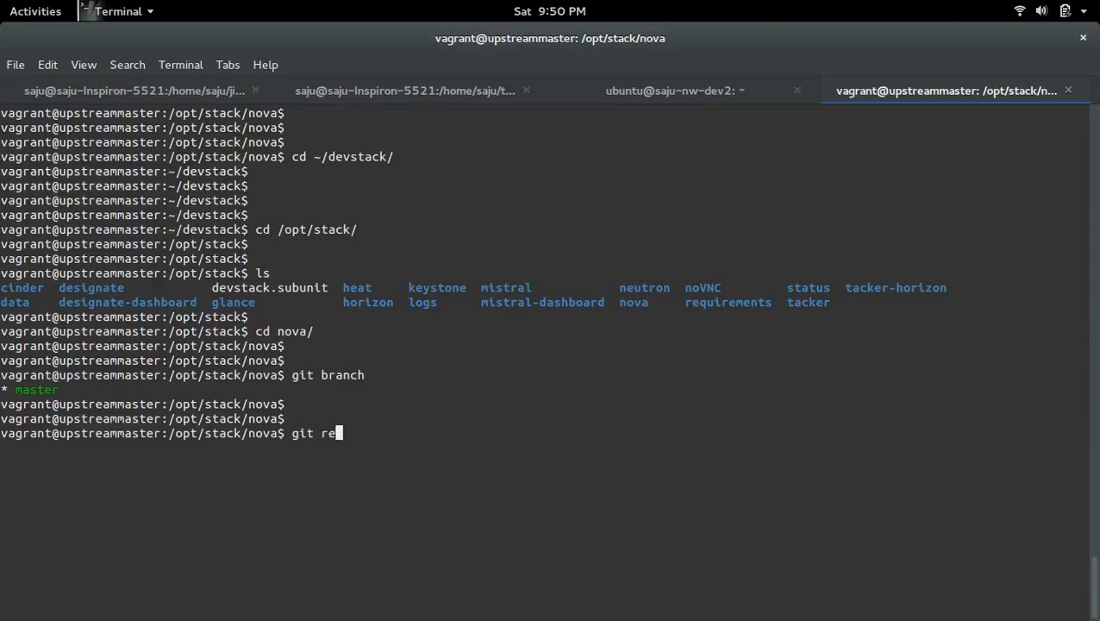
type("mote -")
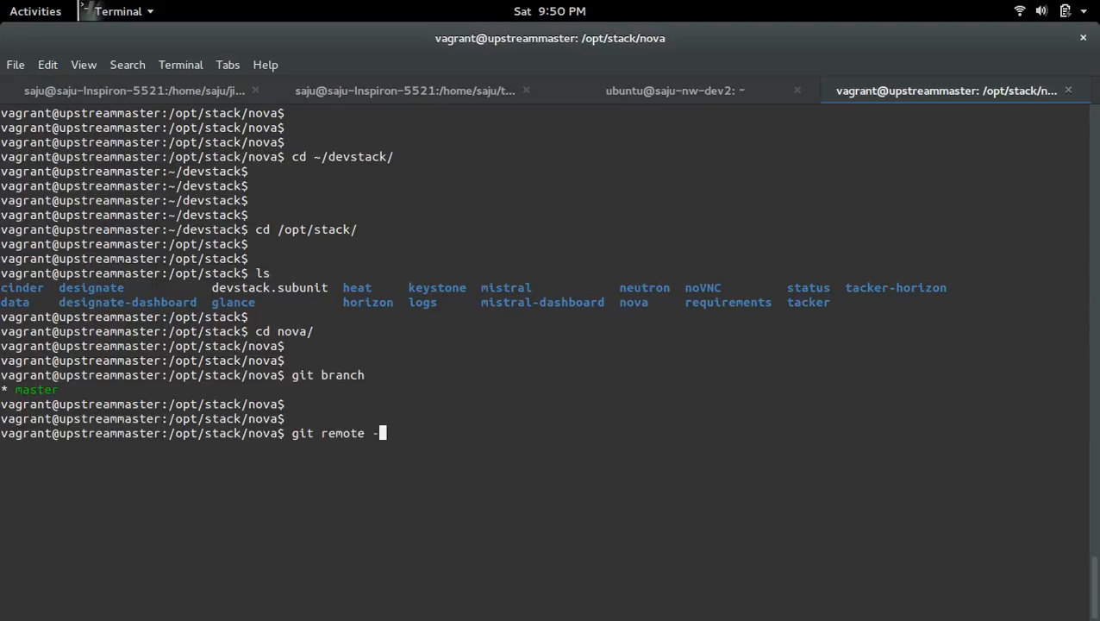
key("Return")
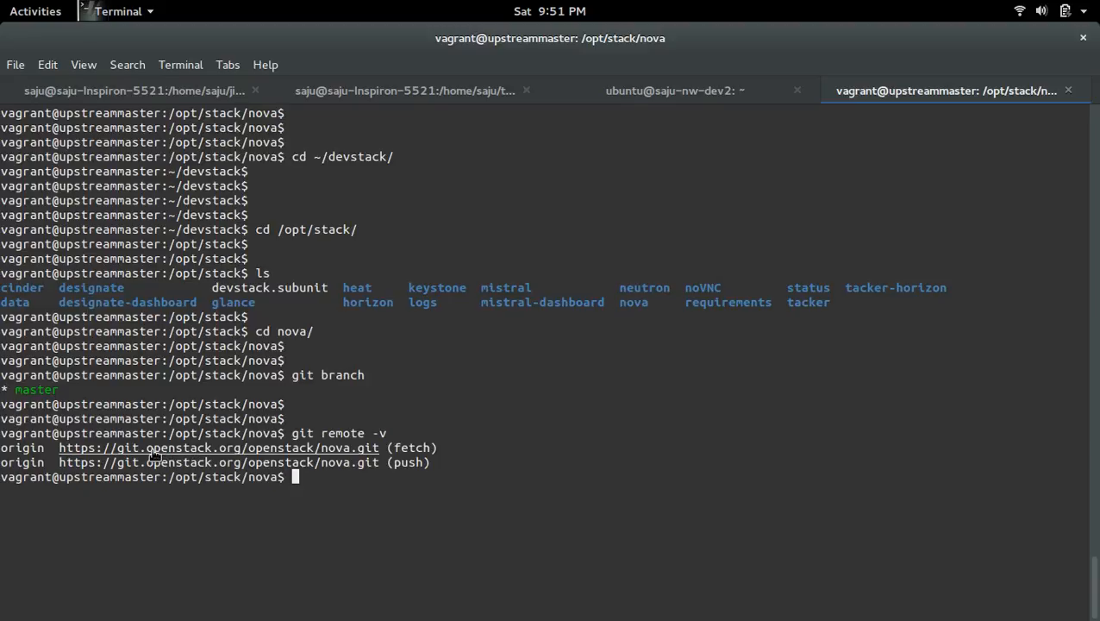
key("Return")
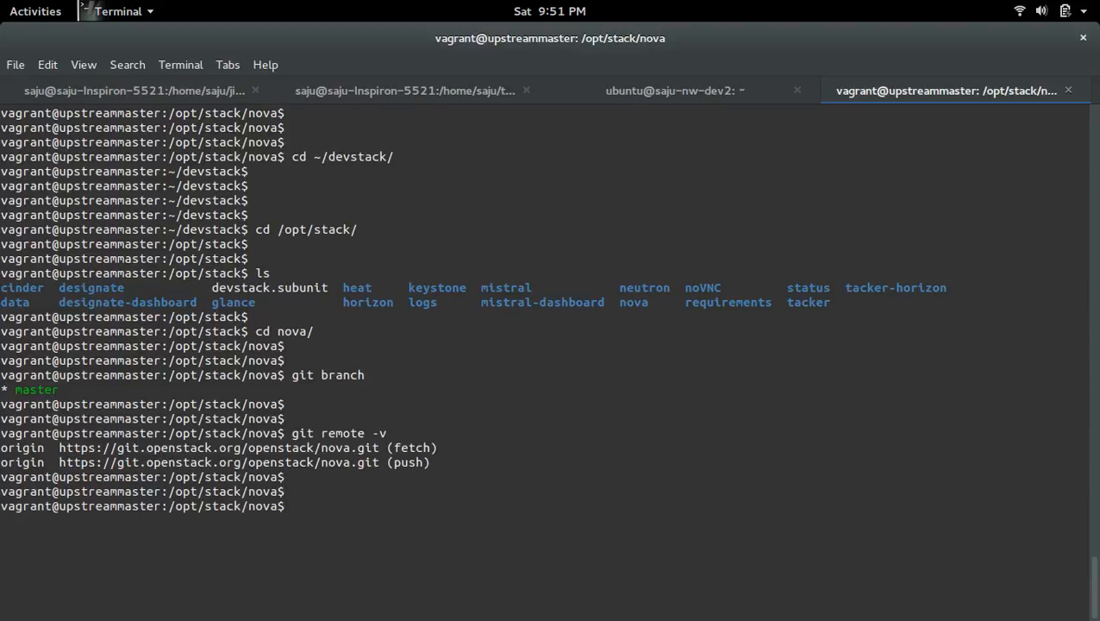